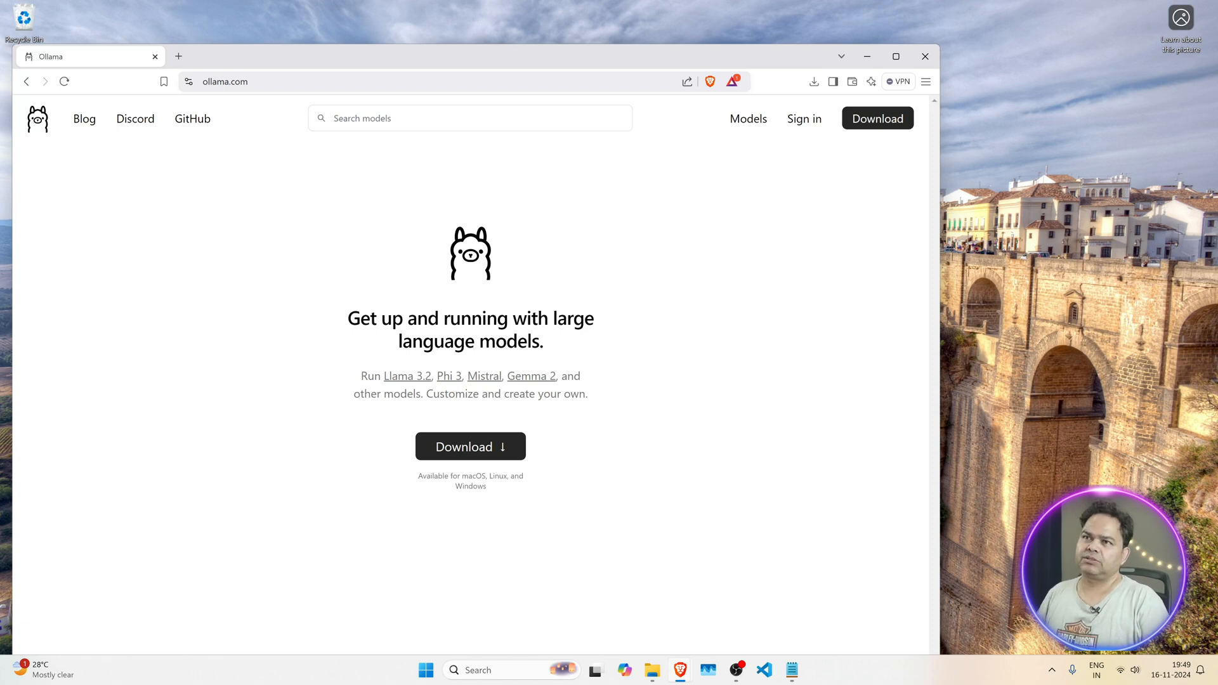
- Browse the Ollama model list and go to the llama3.2 model page
click(748, 120)
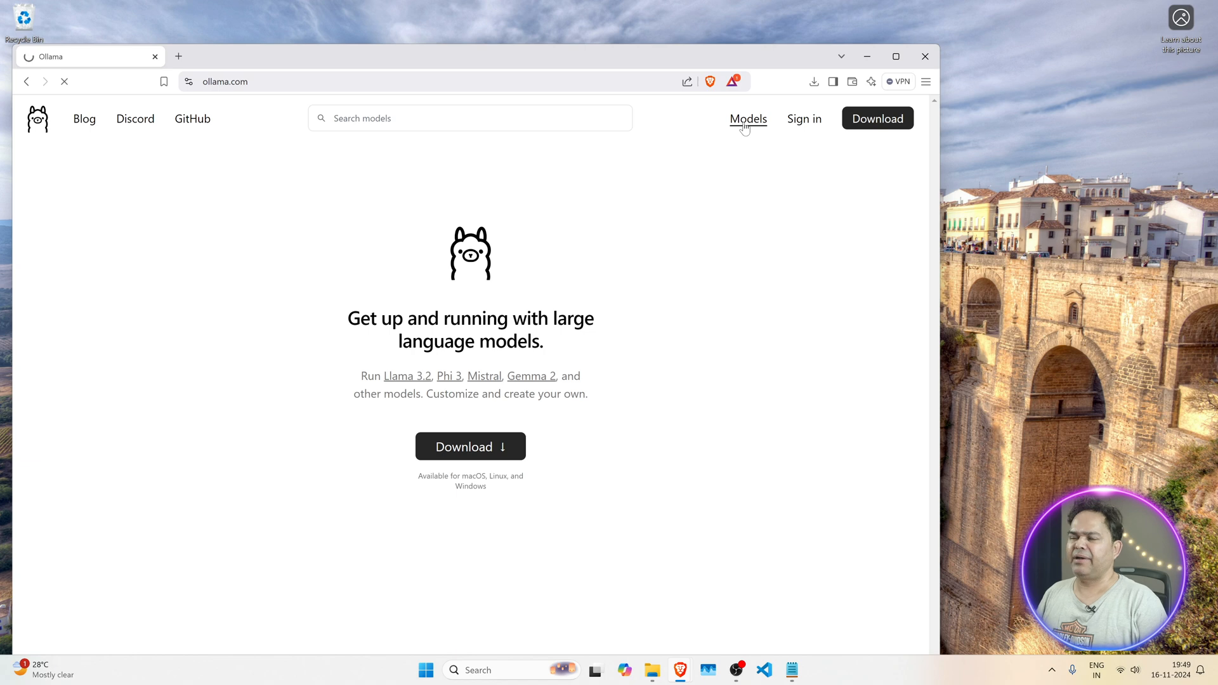
click(748, 120)
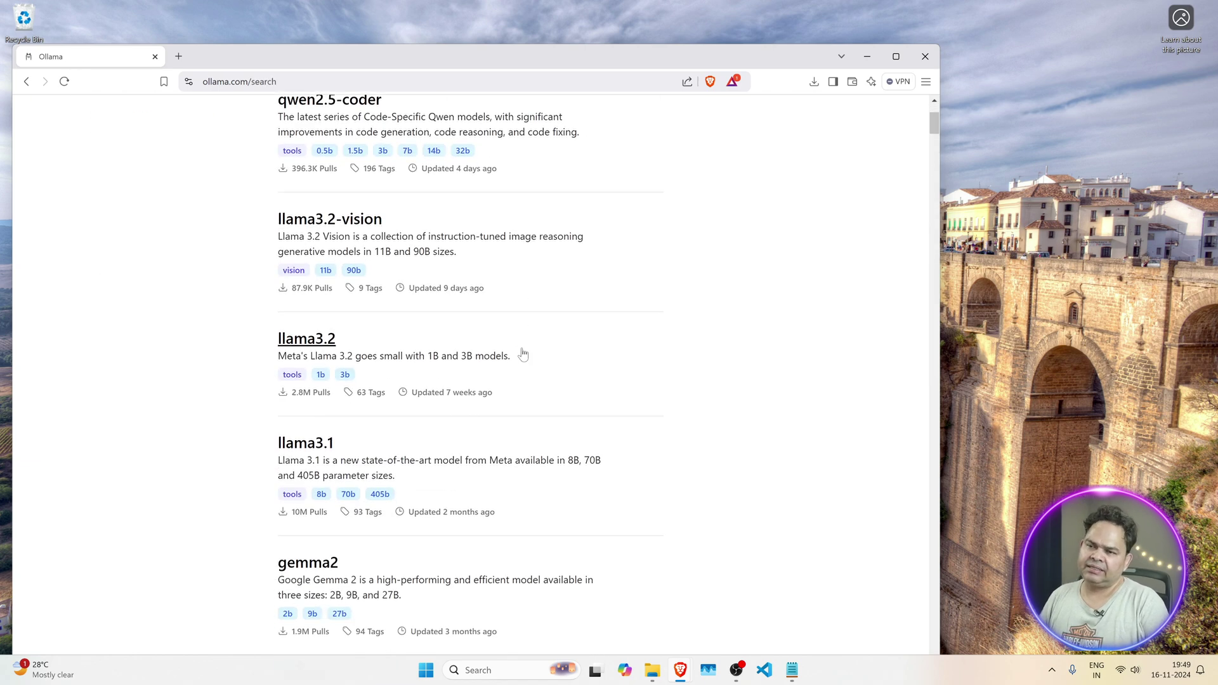
scroll(down, 3)
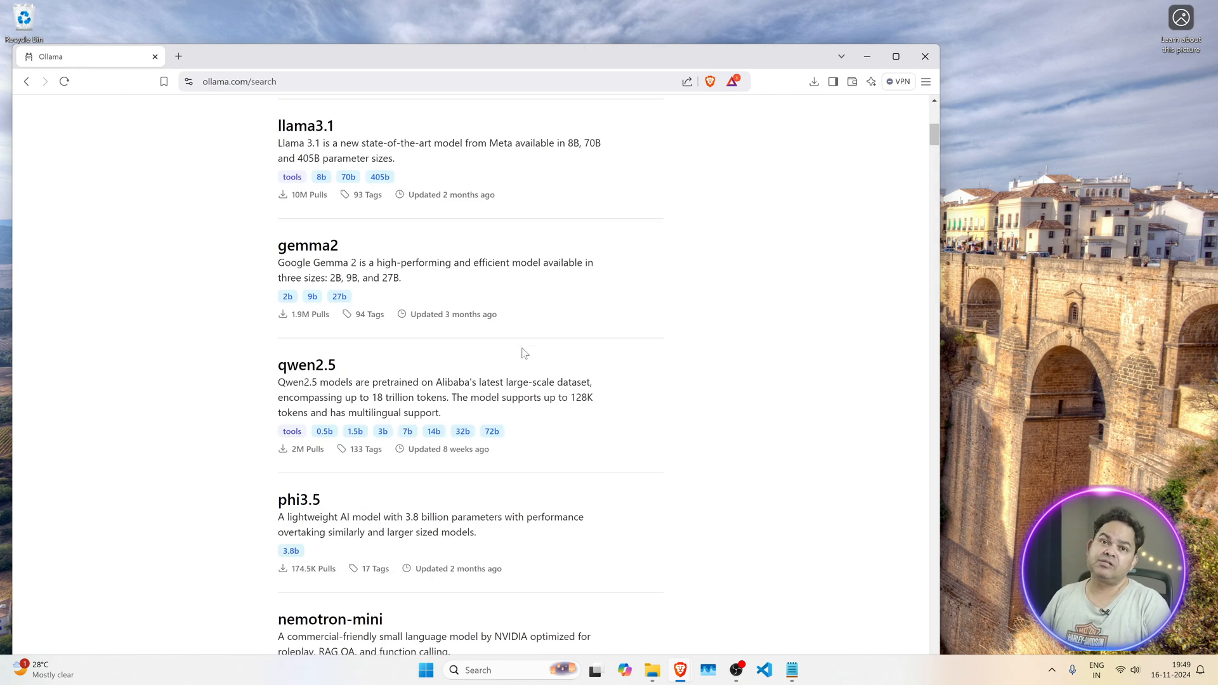
scroll(down, 3)
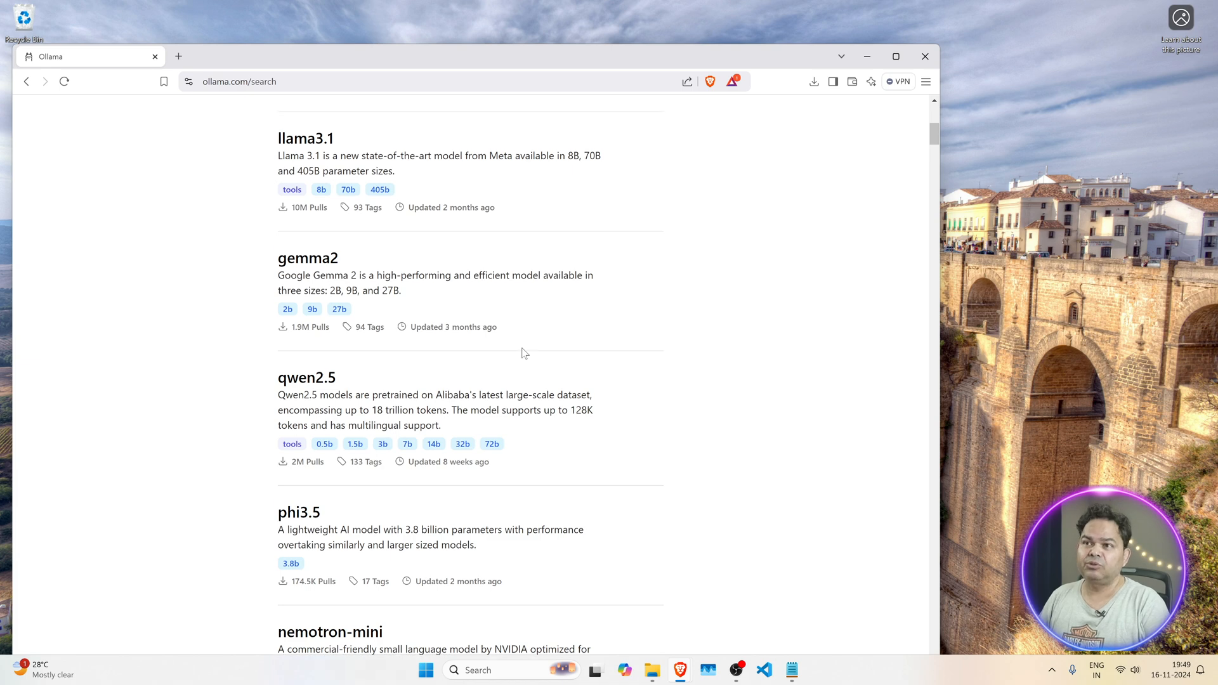
scroll(up, 3)
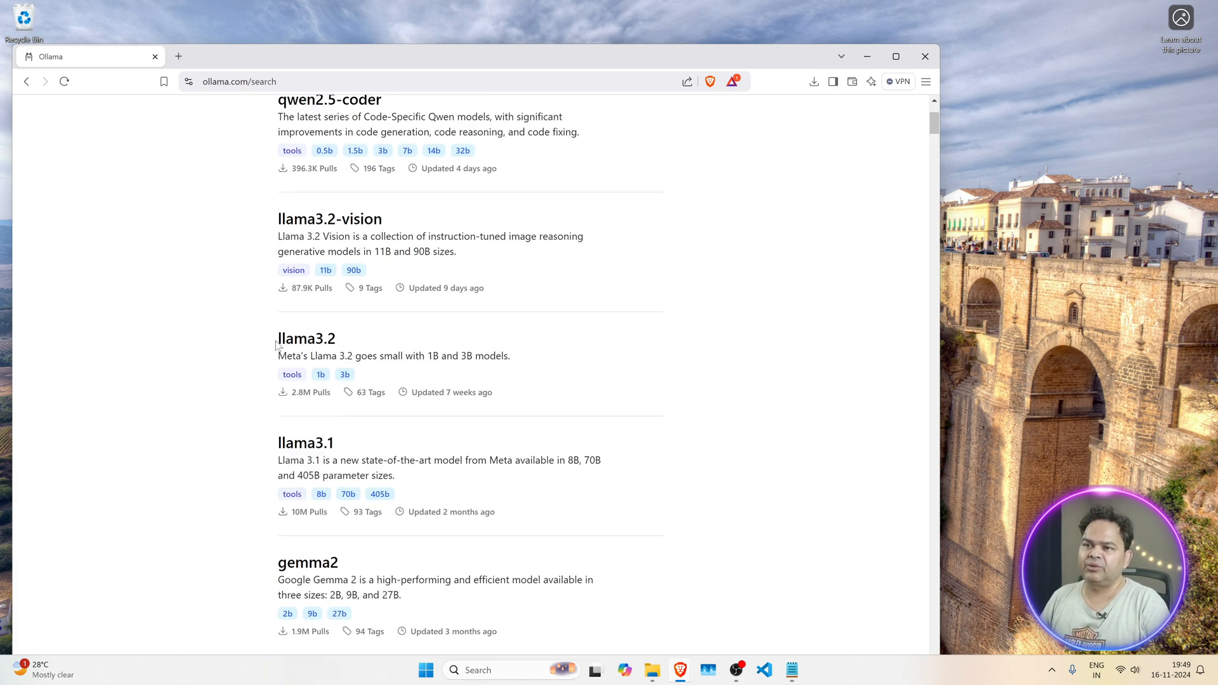
click(306, 338)
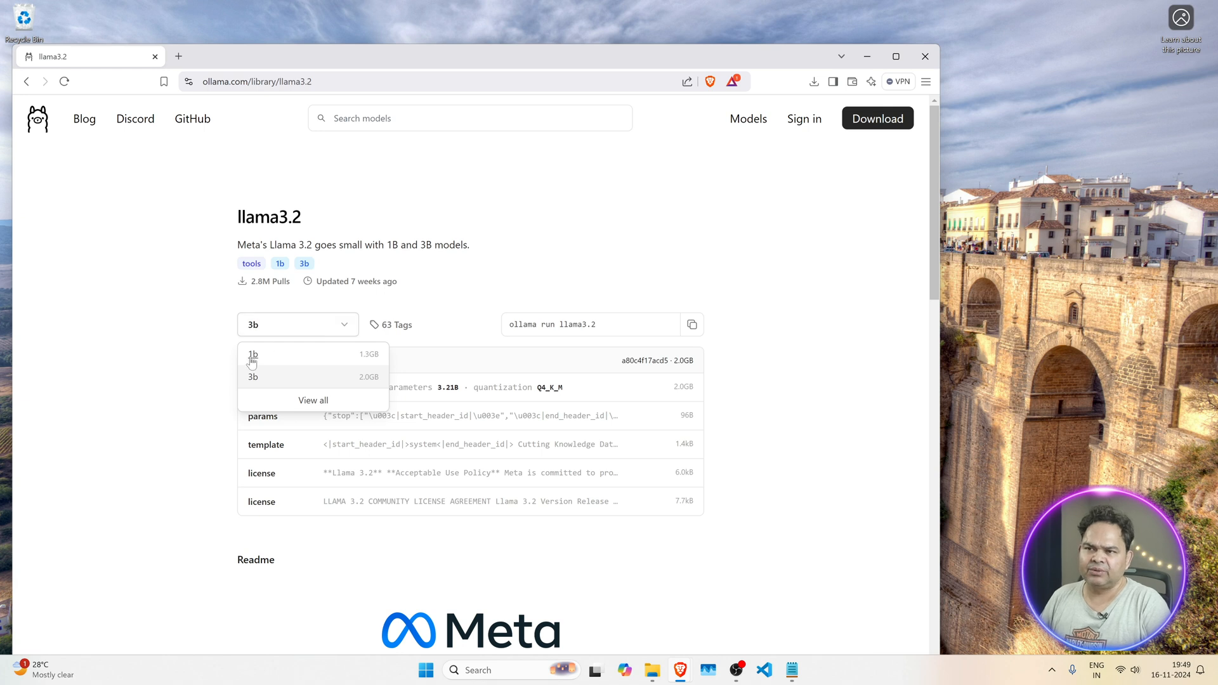
- Choose the 1b size and select its run command, ollama run llama3.2:1b
click(254, 354)
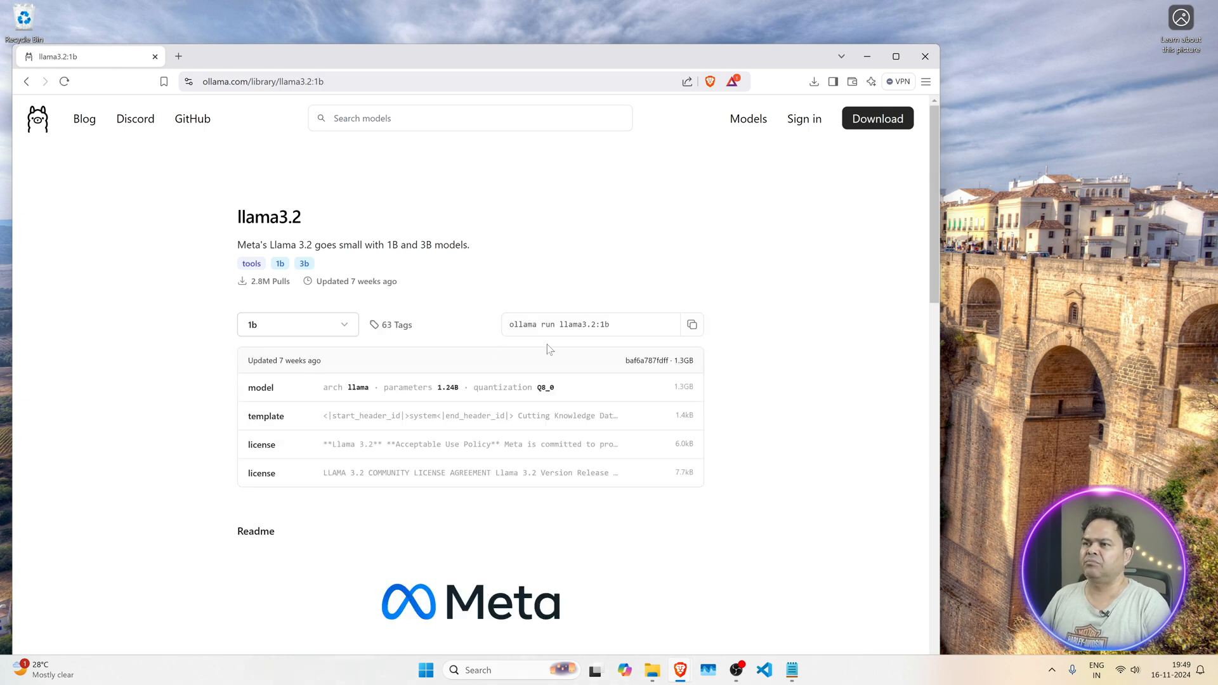
double_click(558, 323)
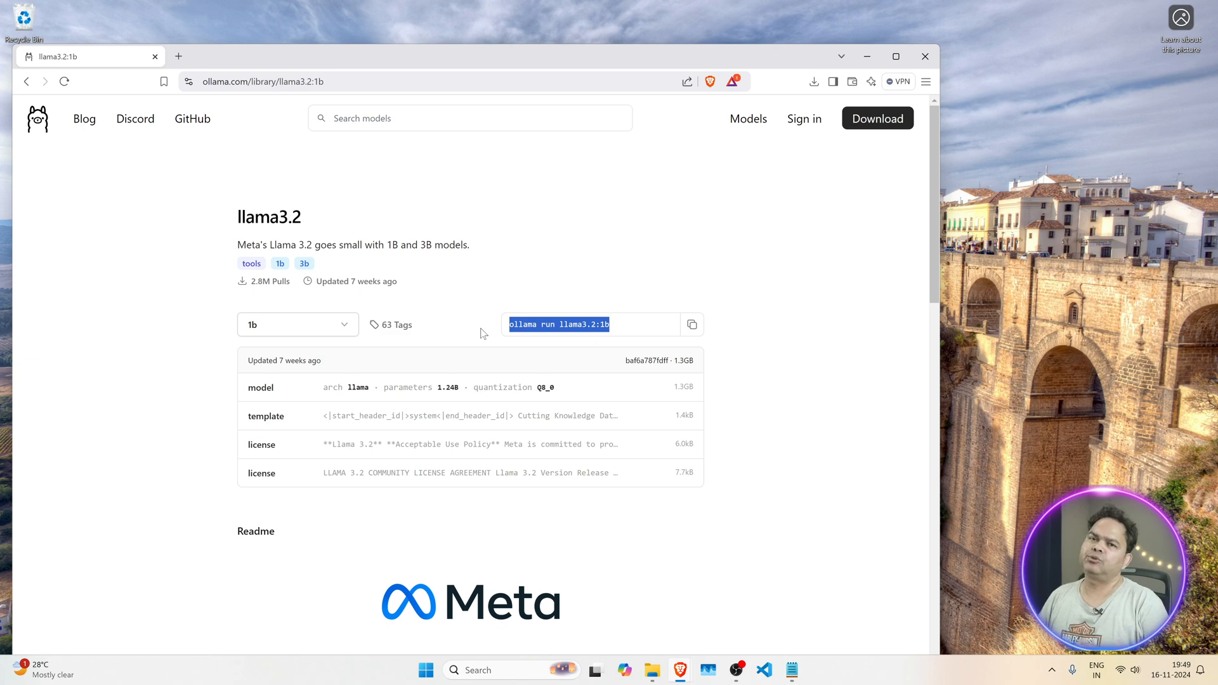
mouse_move(187, 69)
text(google)
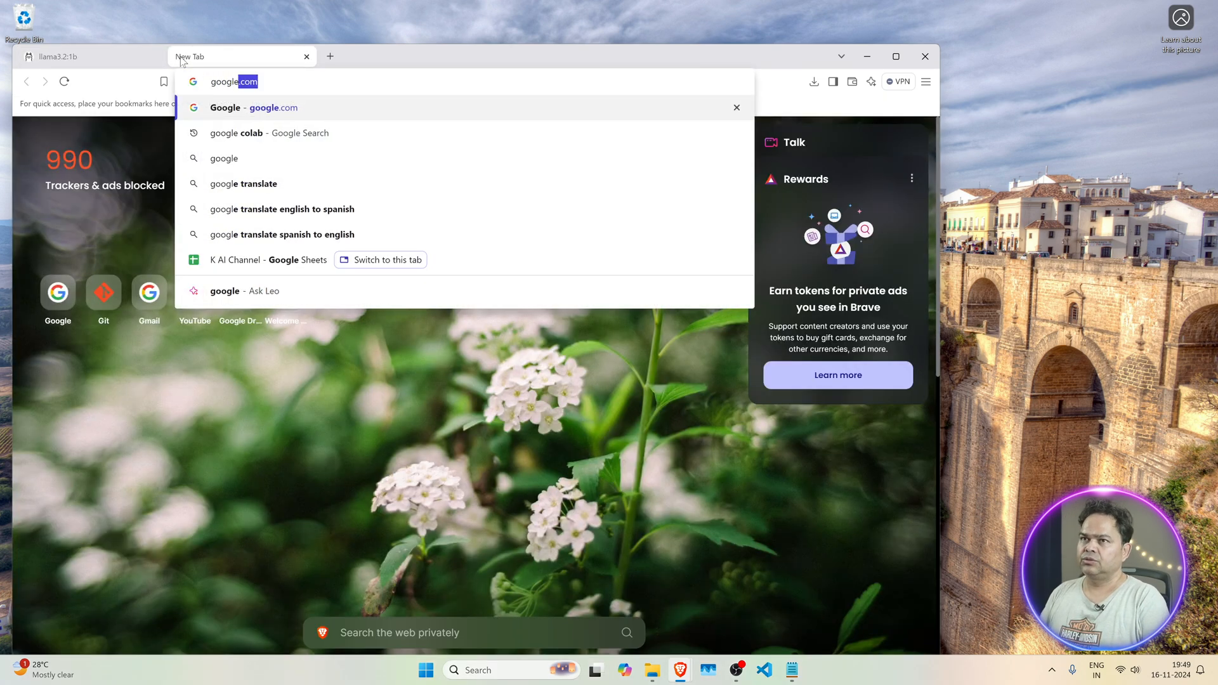
- Search Google for 'google colab' and go to the Welcome To Colab result
click(241, 133)
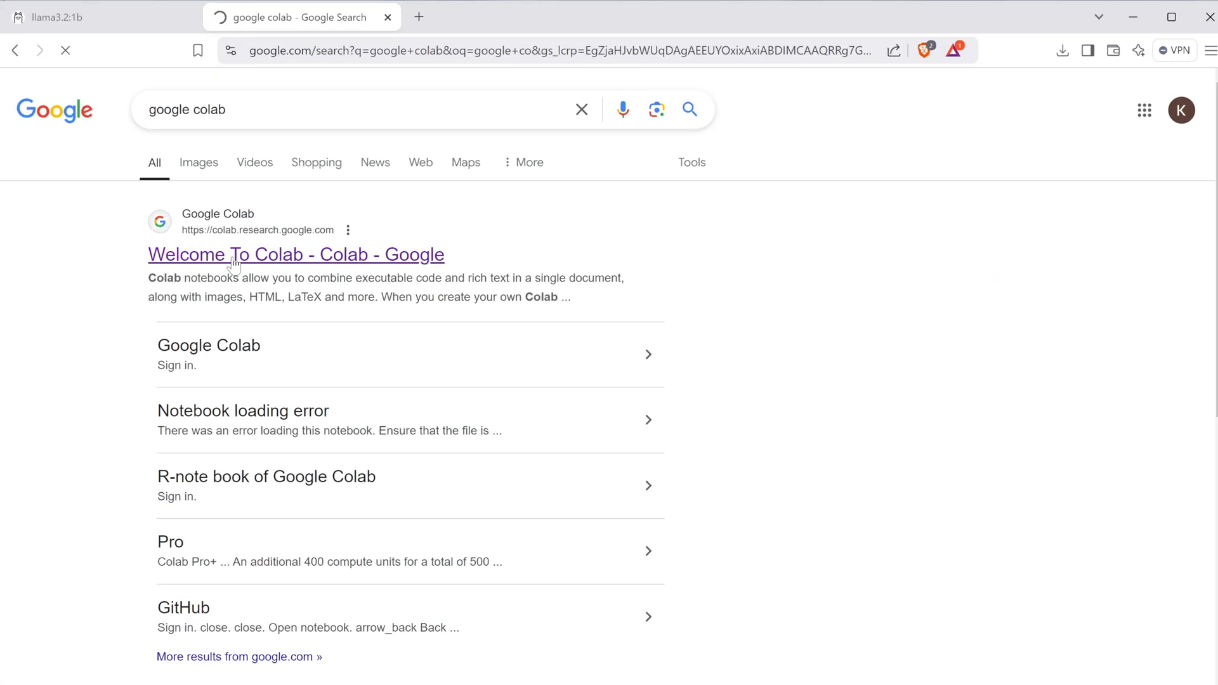
click(295, 255)
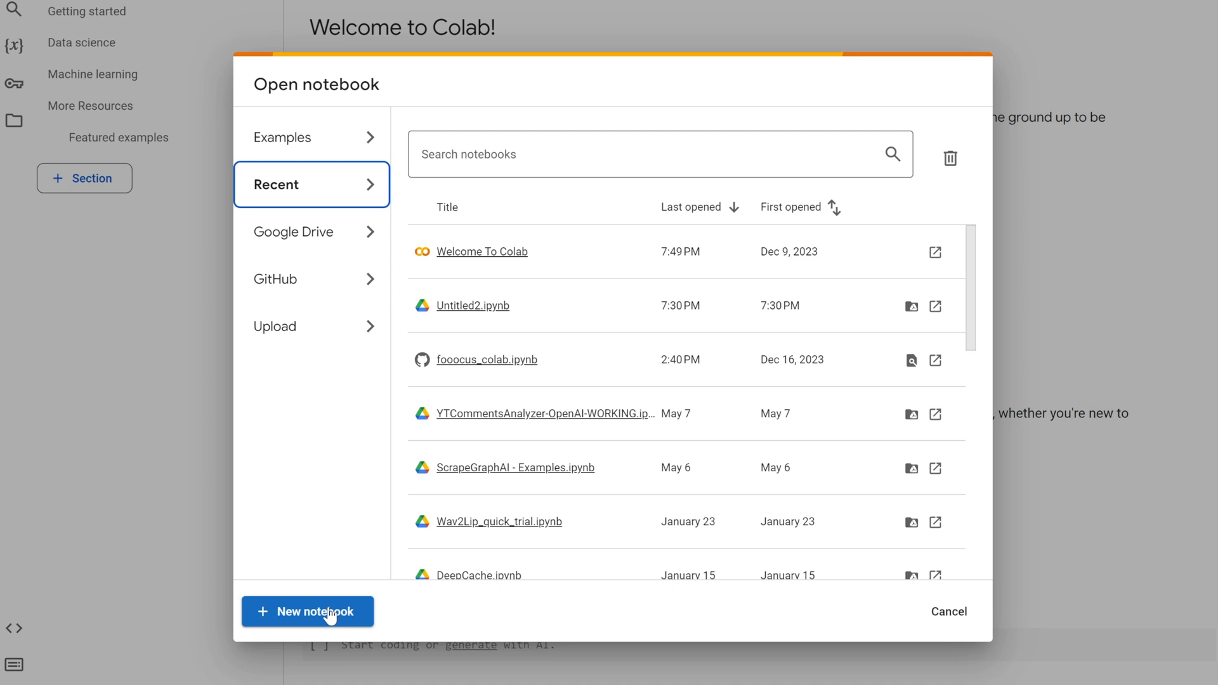
- Create a new notebook, connect it to a Python 3 runtime and check RAM/Disk usage
click(307, 611)
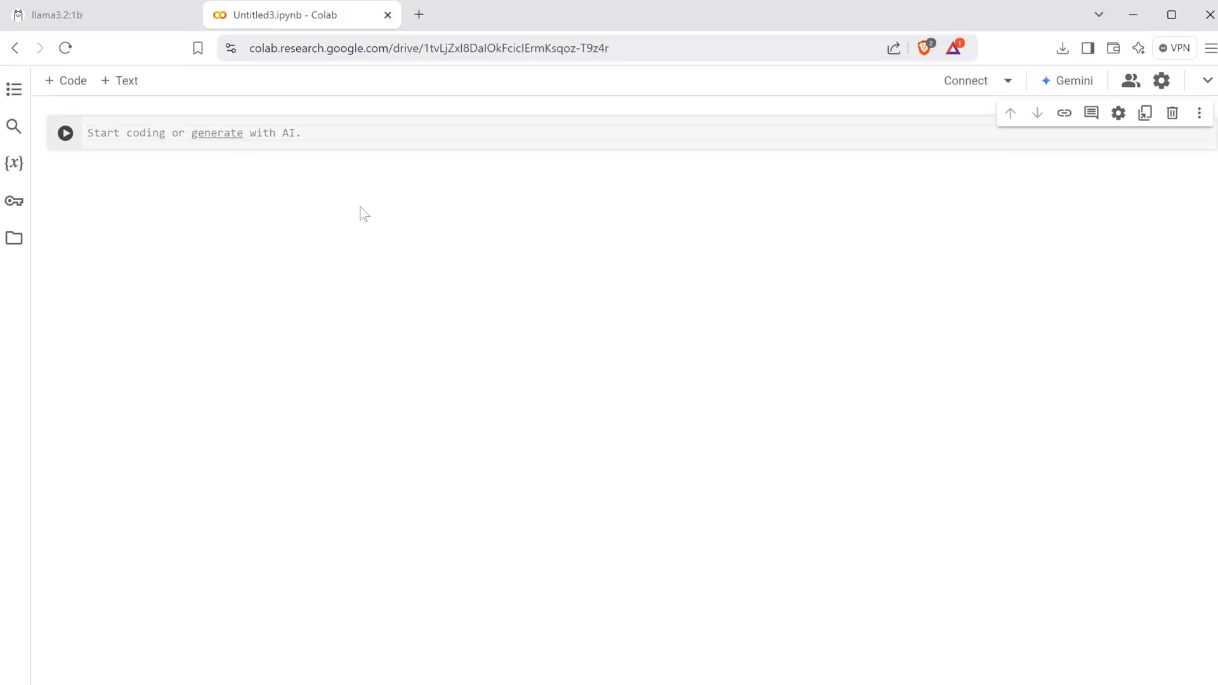
mouse_move(1009, 82)
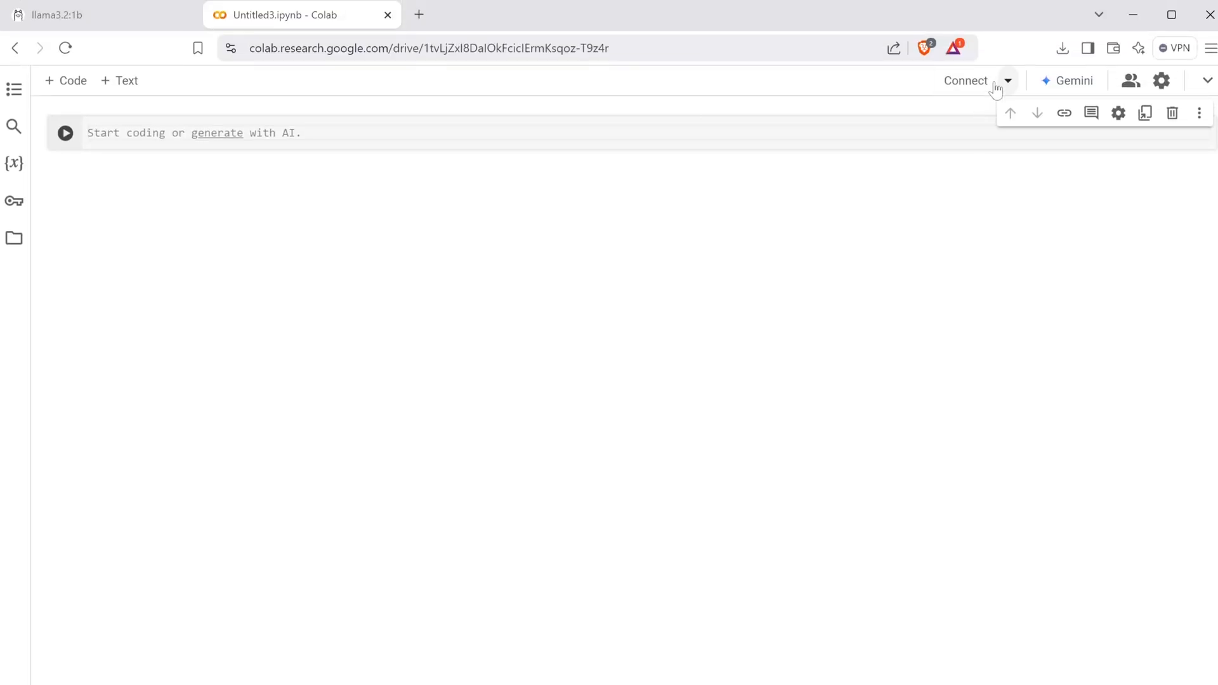
click(966, 80)
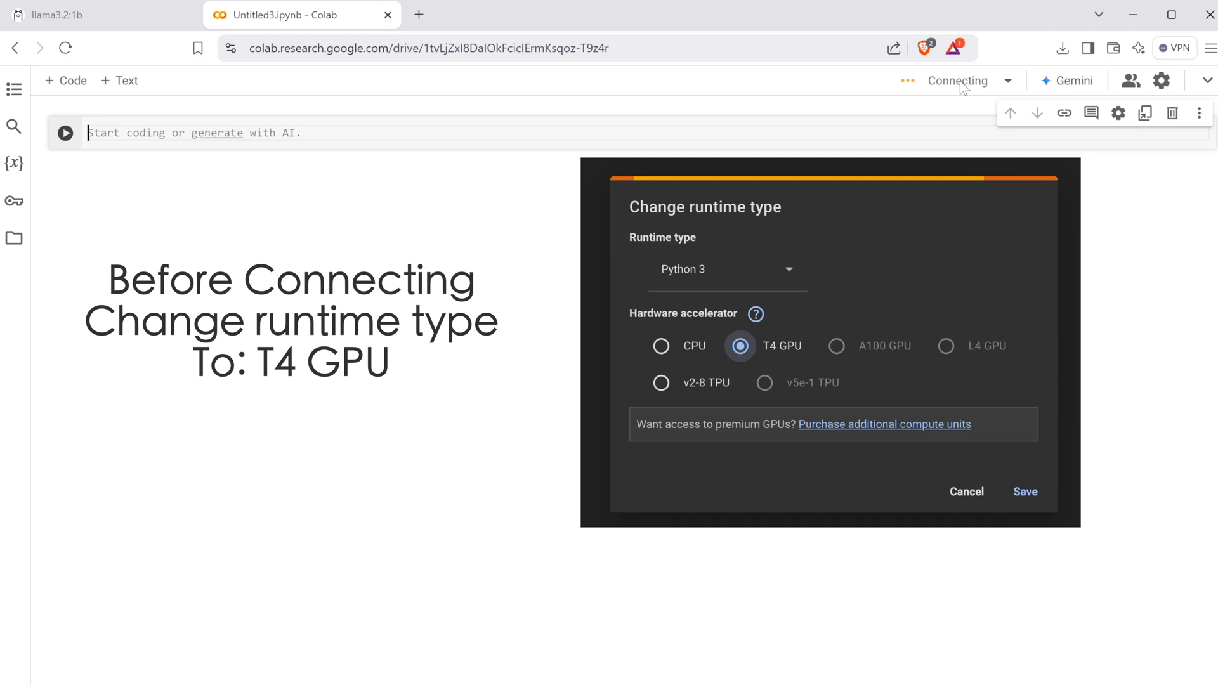
click(1024, 493)
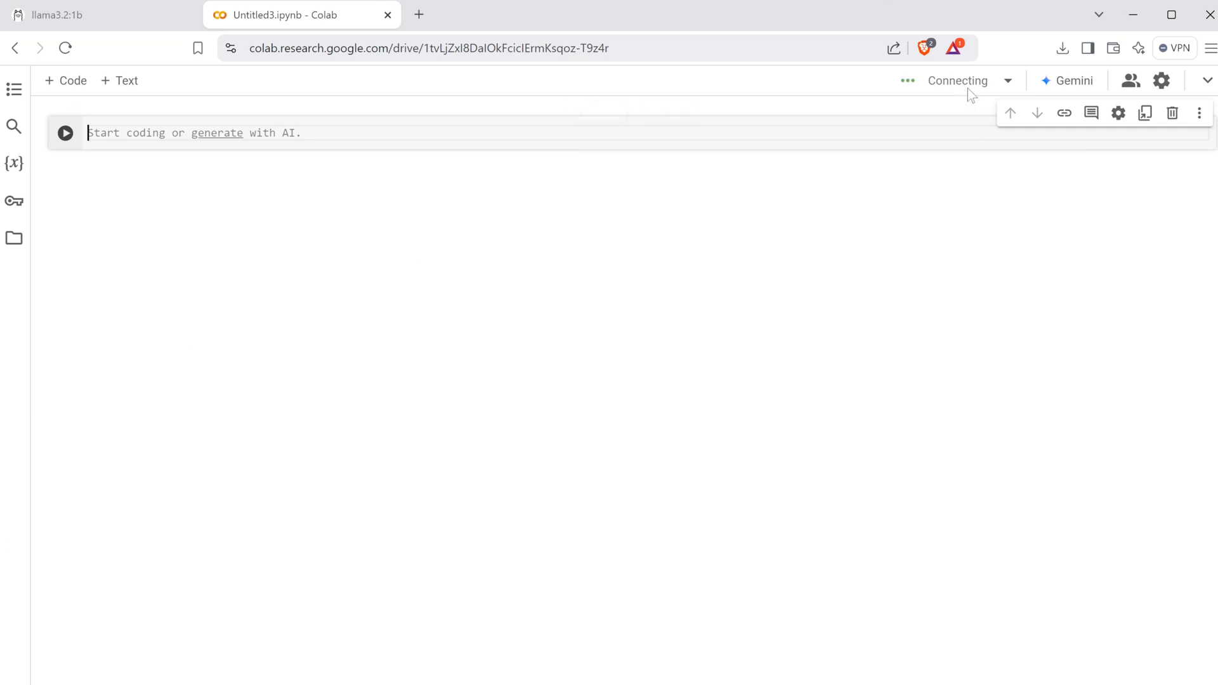
mouse_move(900, 96)
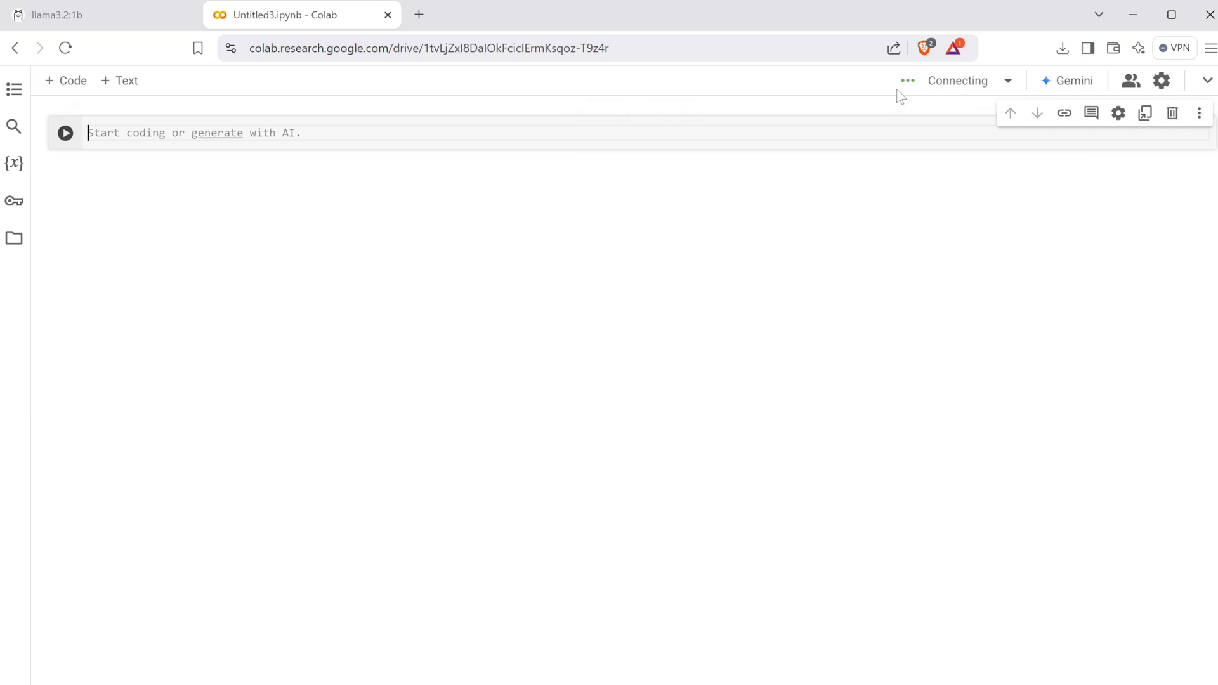
mouse_move(913, 92)
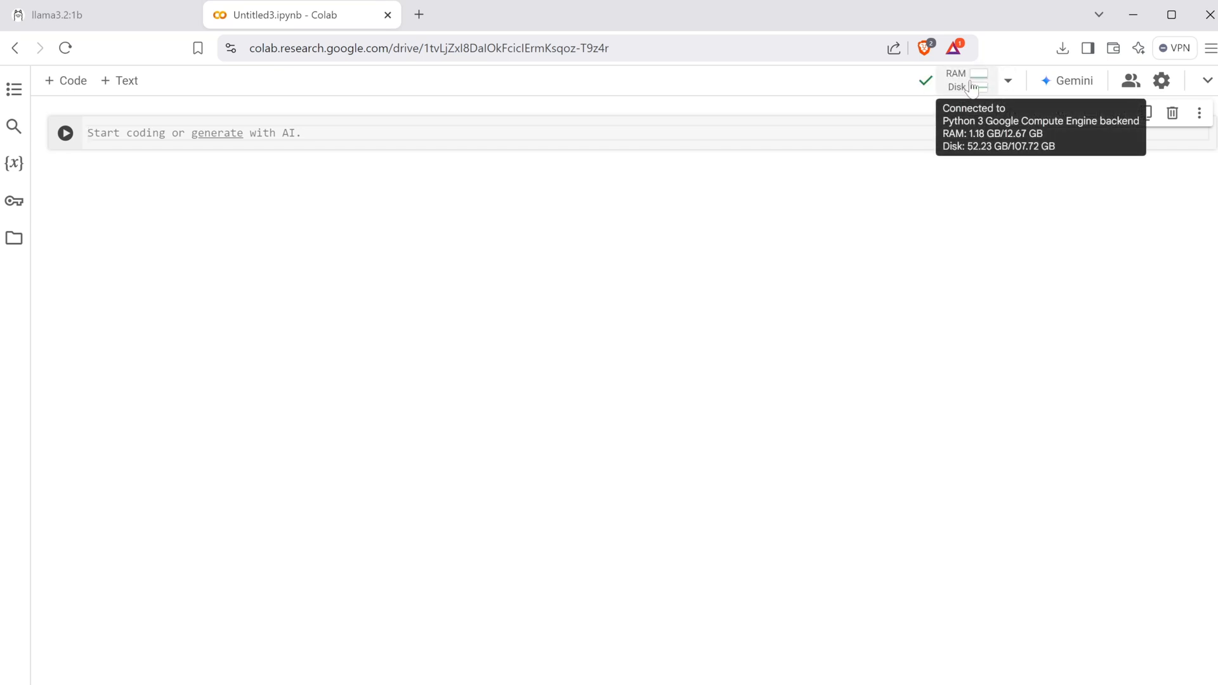
click(963, 80)
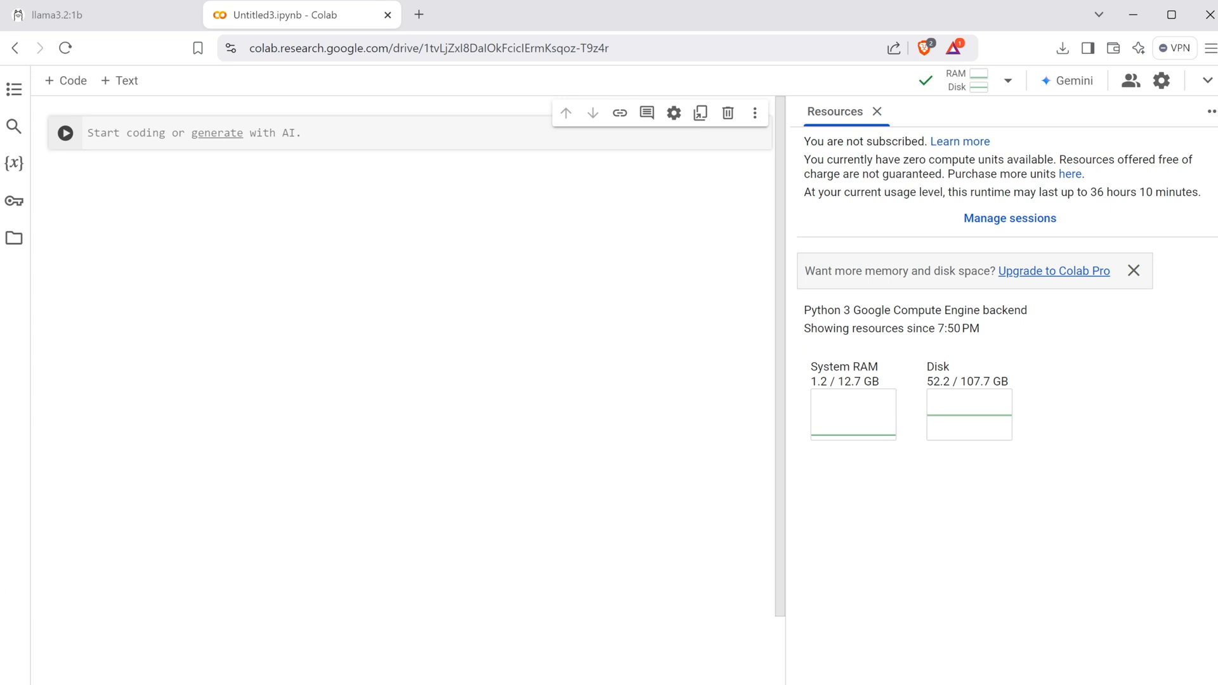
click(877, 112)
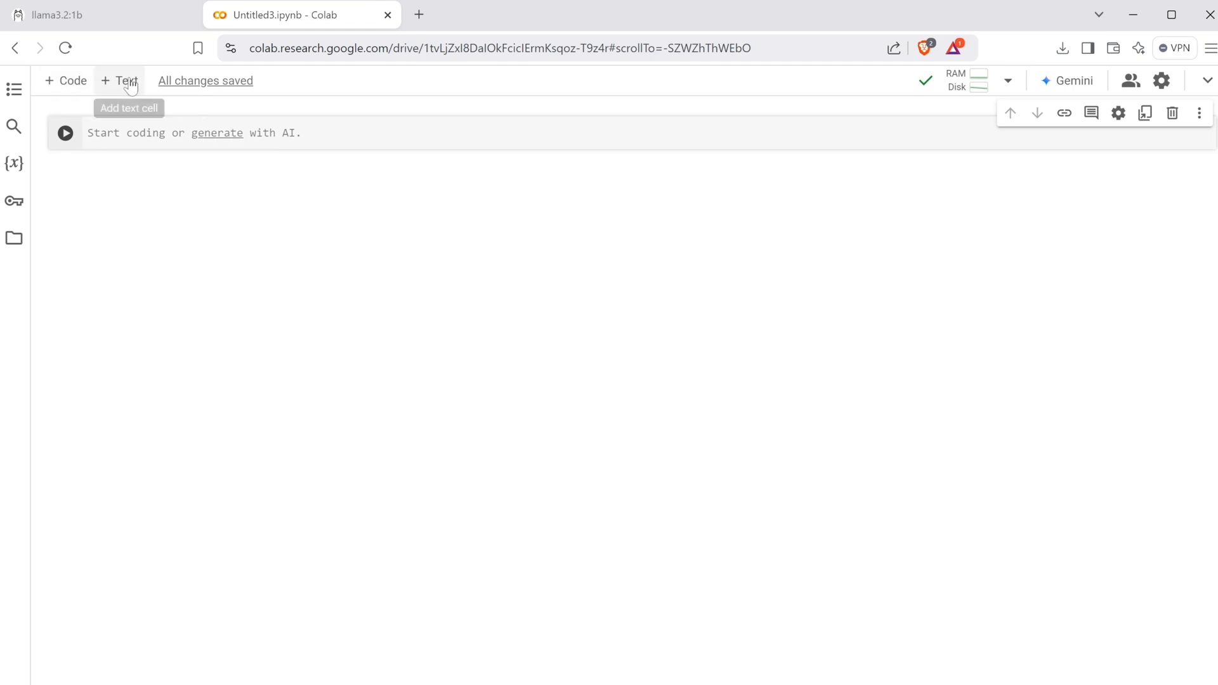
- Add a cell with !pip install colab-xterm, %load_ext colabxterm, %xterm and run it
click(66, 82)
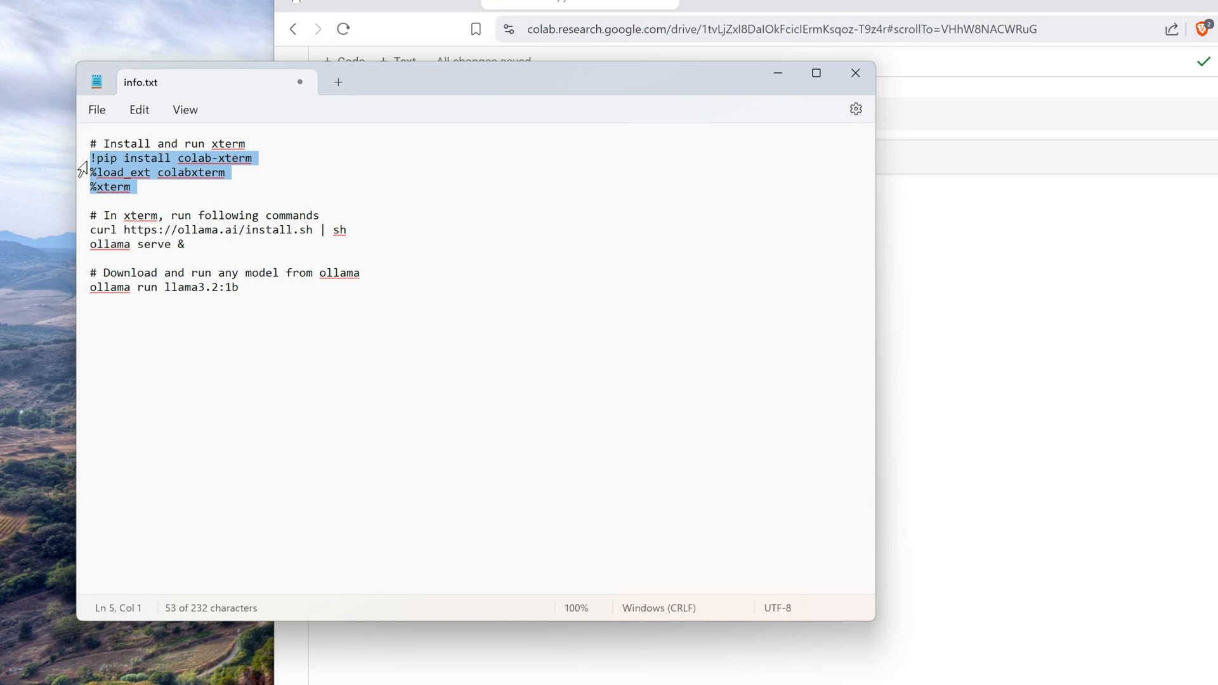
mouse_move(109, 196)
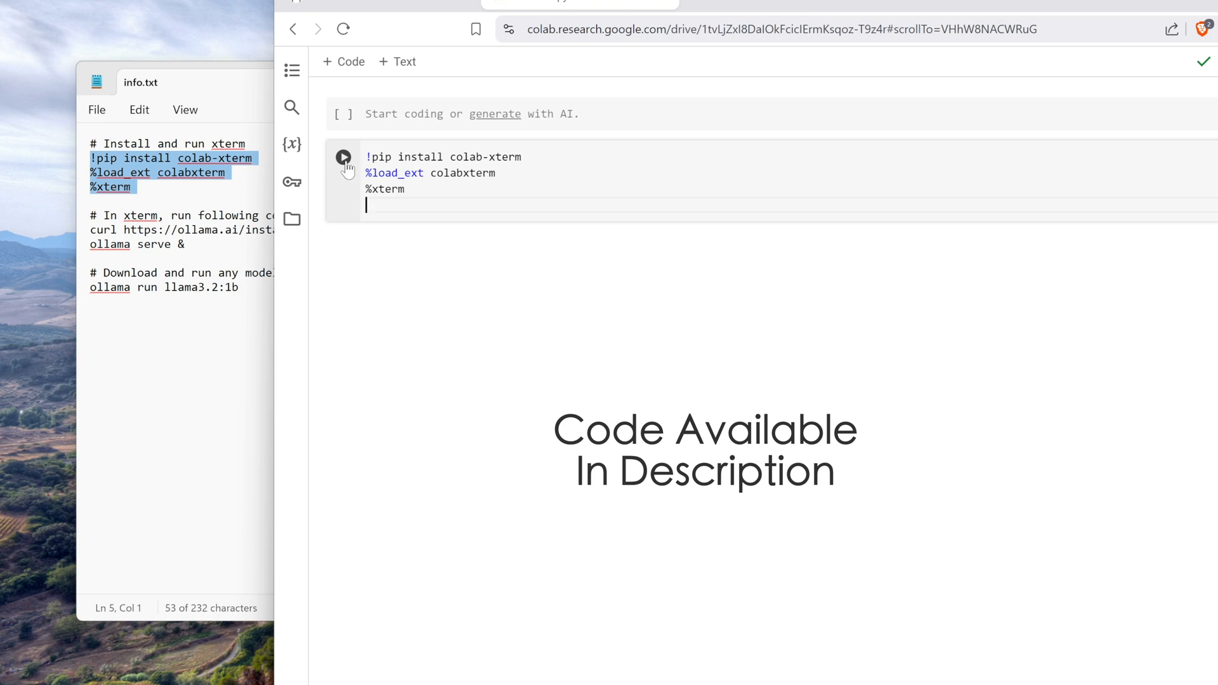
click(344, 159)
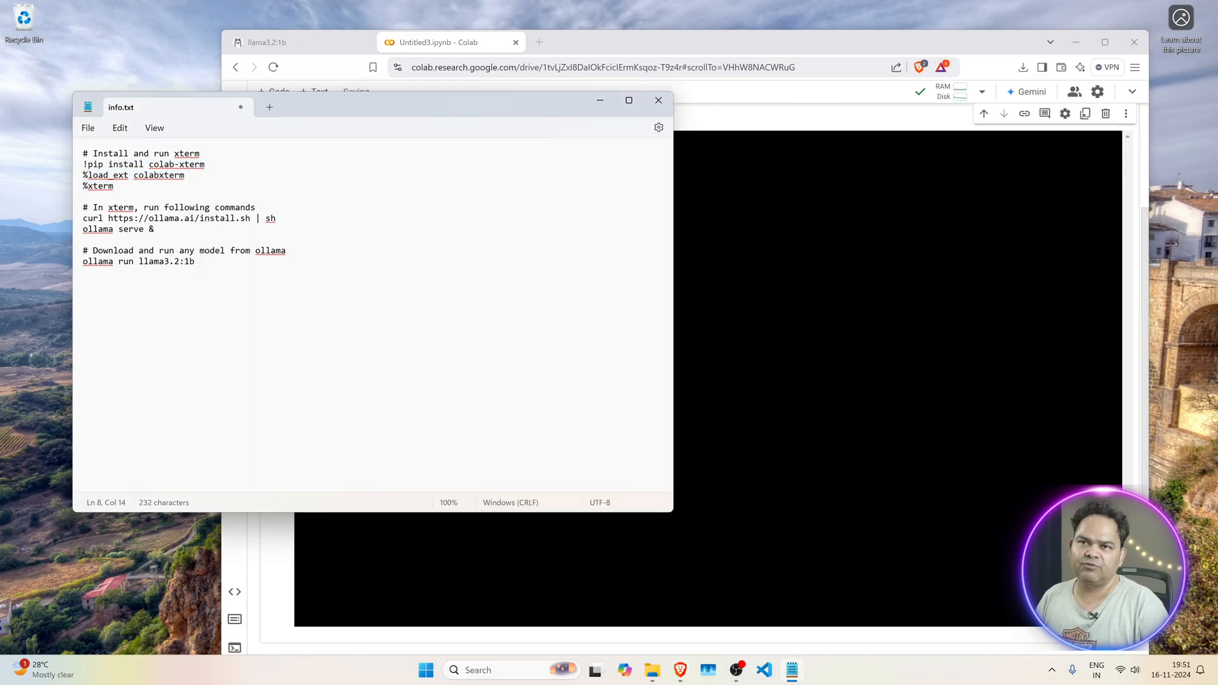
- Paste the curl Ollama install command from Notepad into the xterm and run it
triple_click(179, 218)
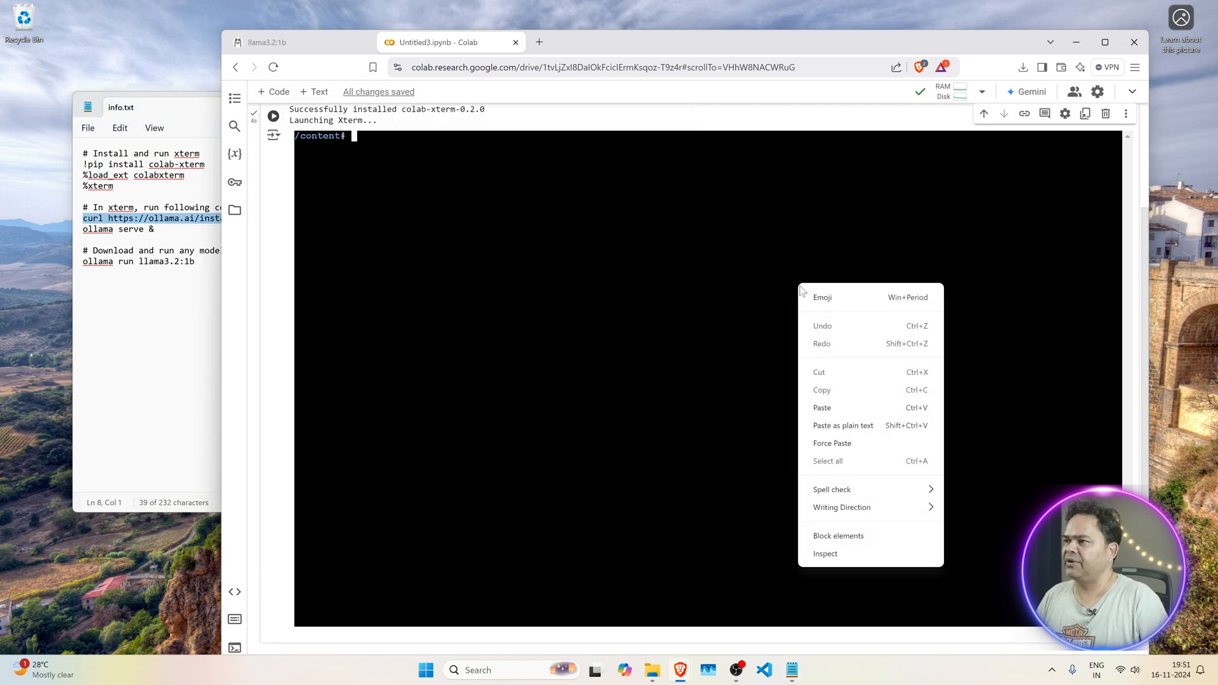
click(821, 407)
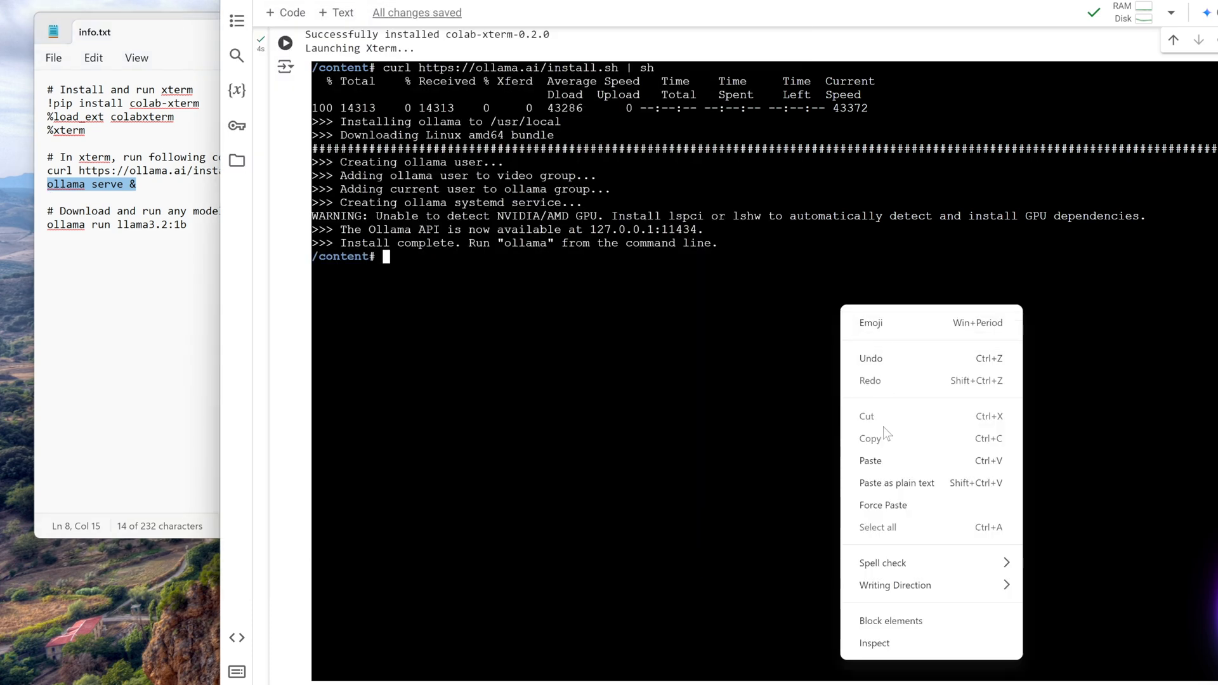
- Run 'ollama serve &' in the xterm to start the Ollama server in the background
click(871, 460)
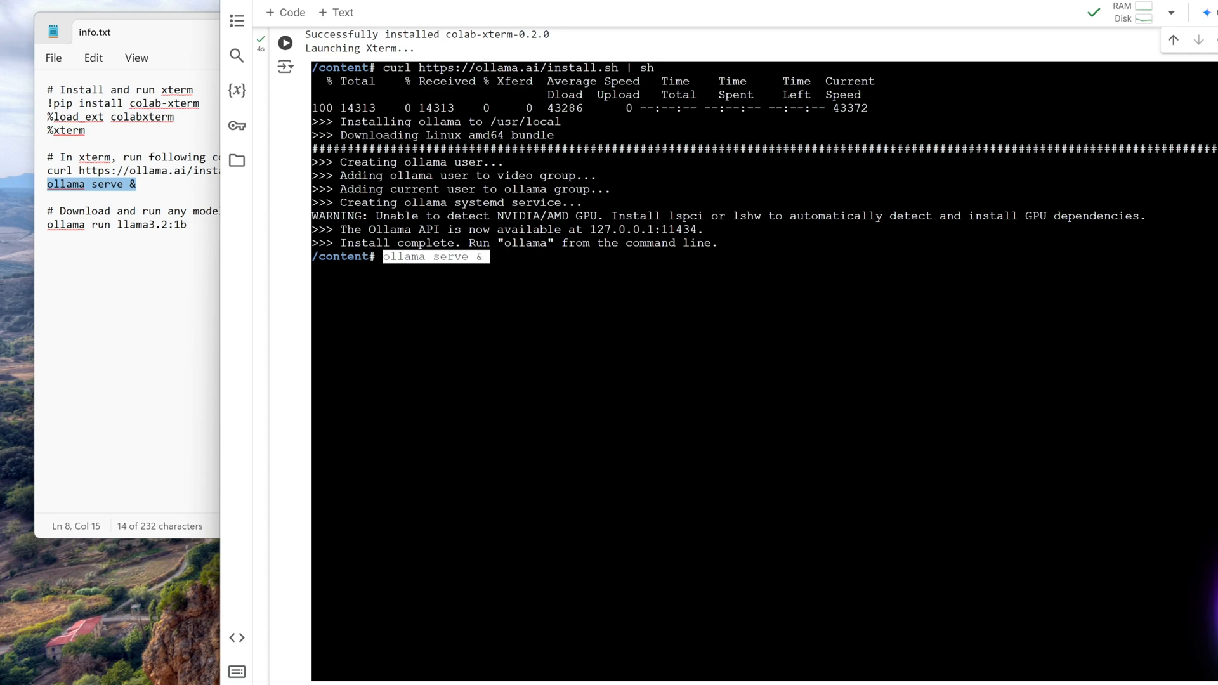
key(Return)
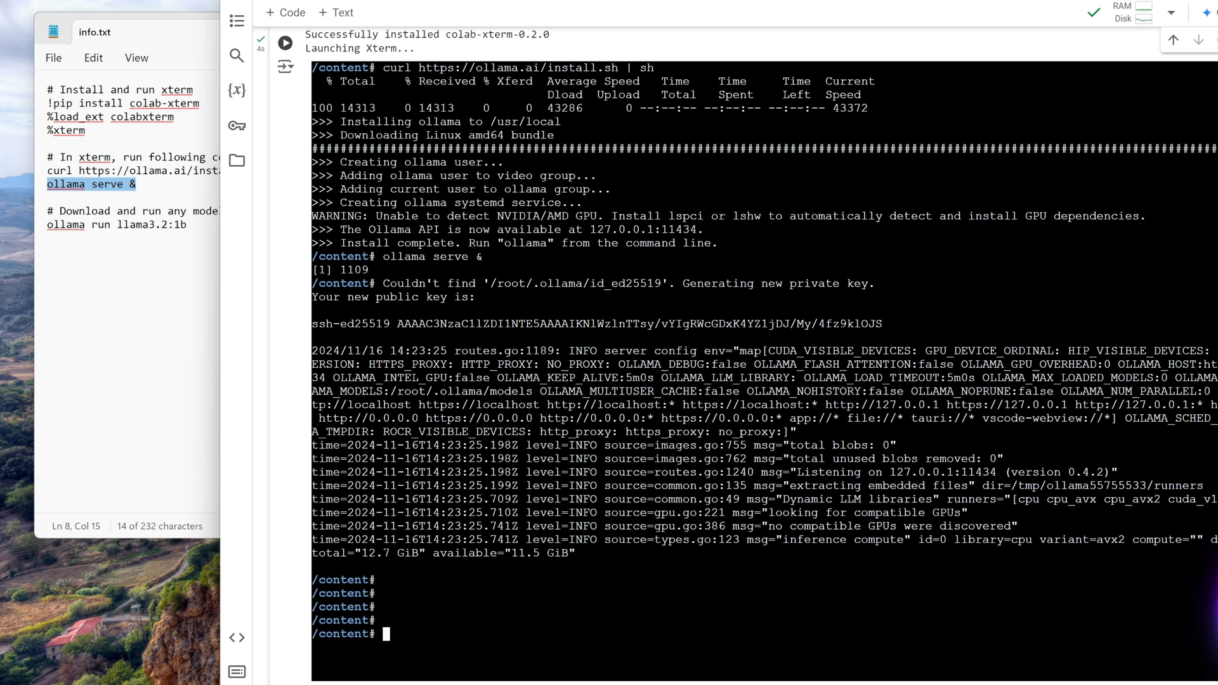
mouse_move(261, 237)
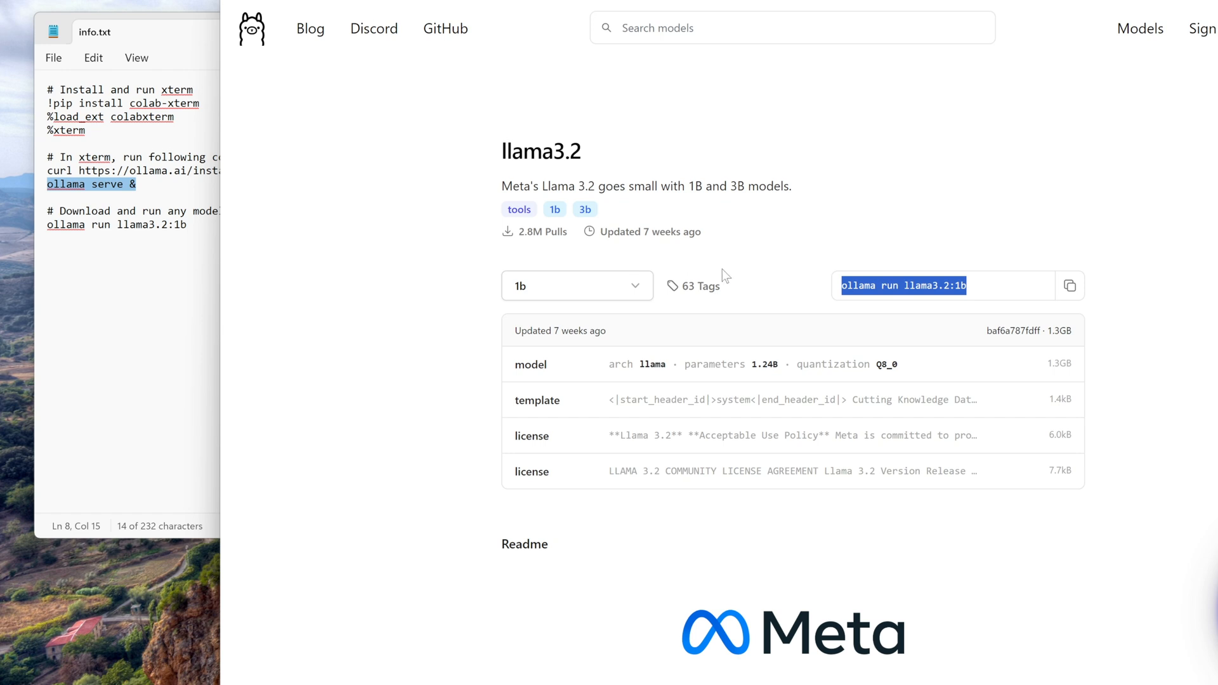
mouse_move(607, 146)
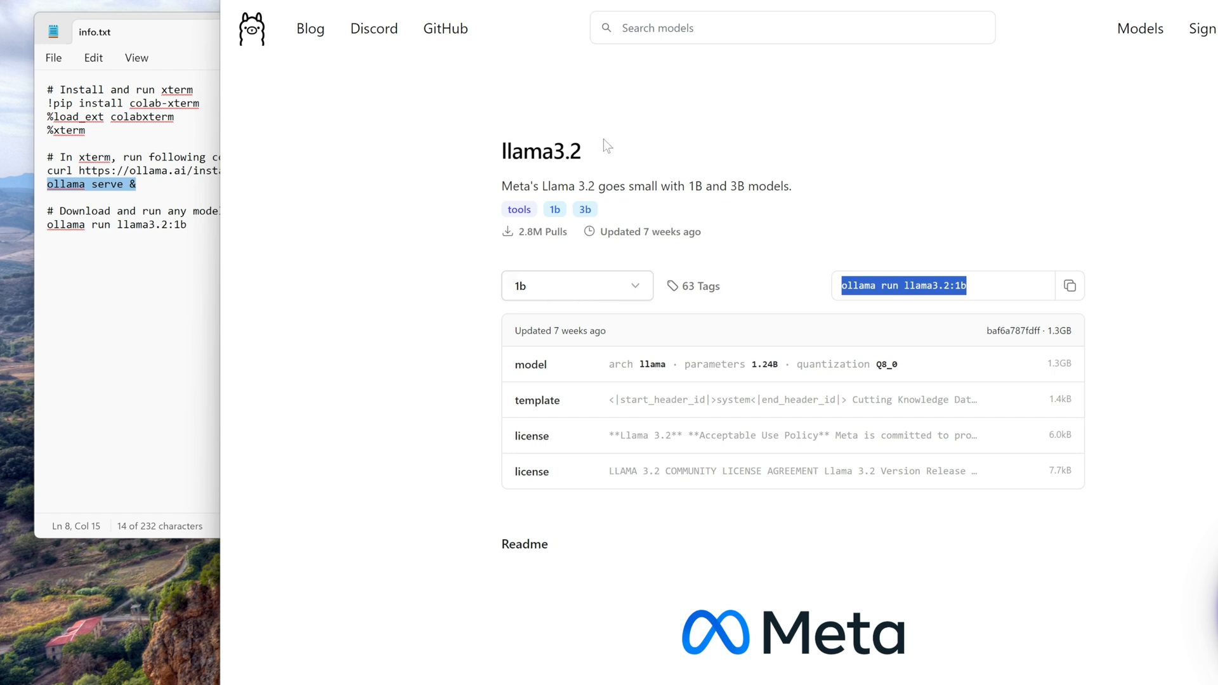
click(576, 286)
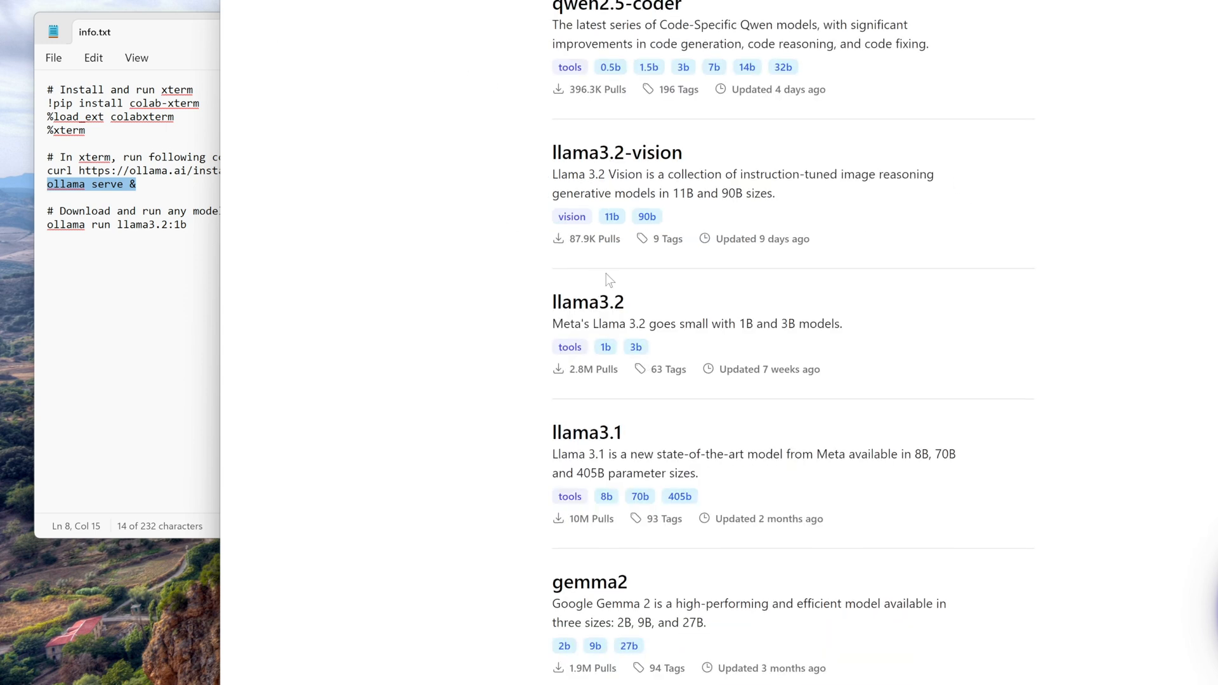
scroll(down, 3)
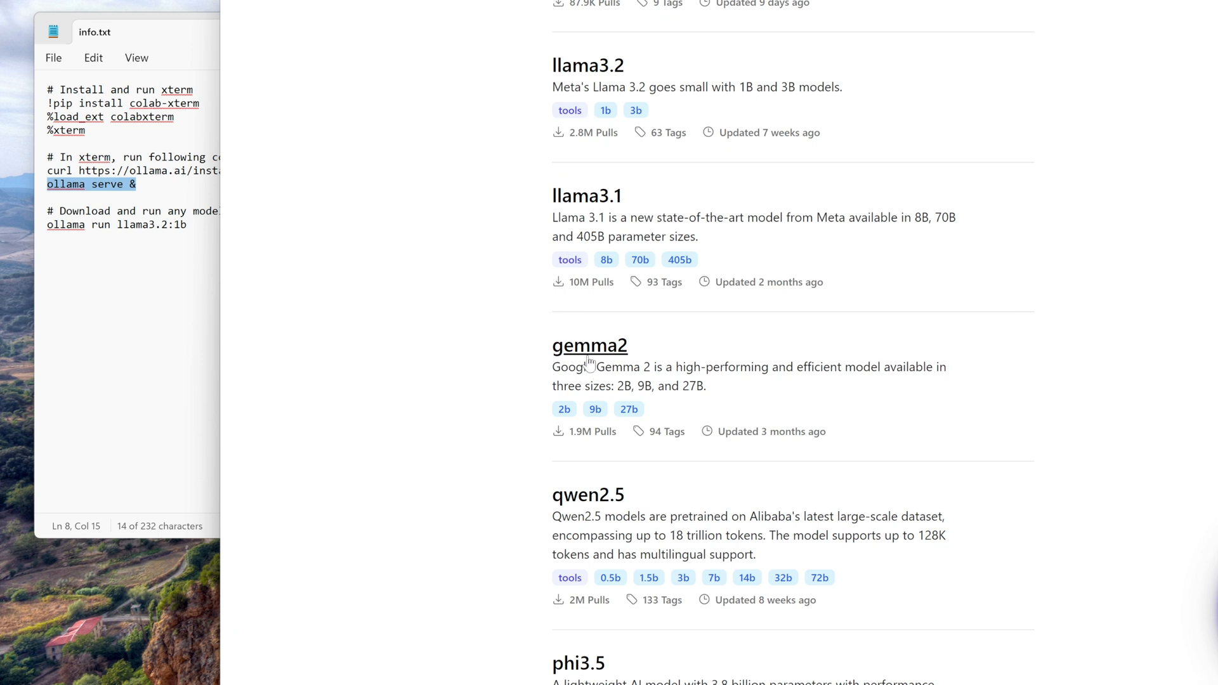
click(589, 345)
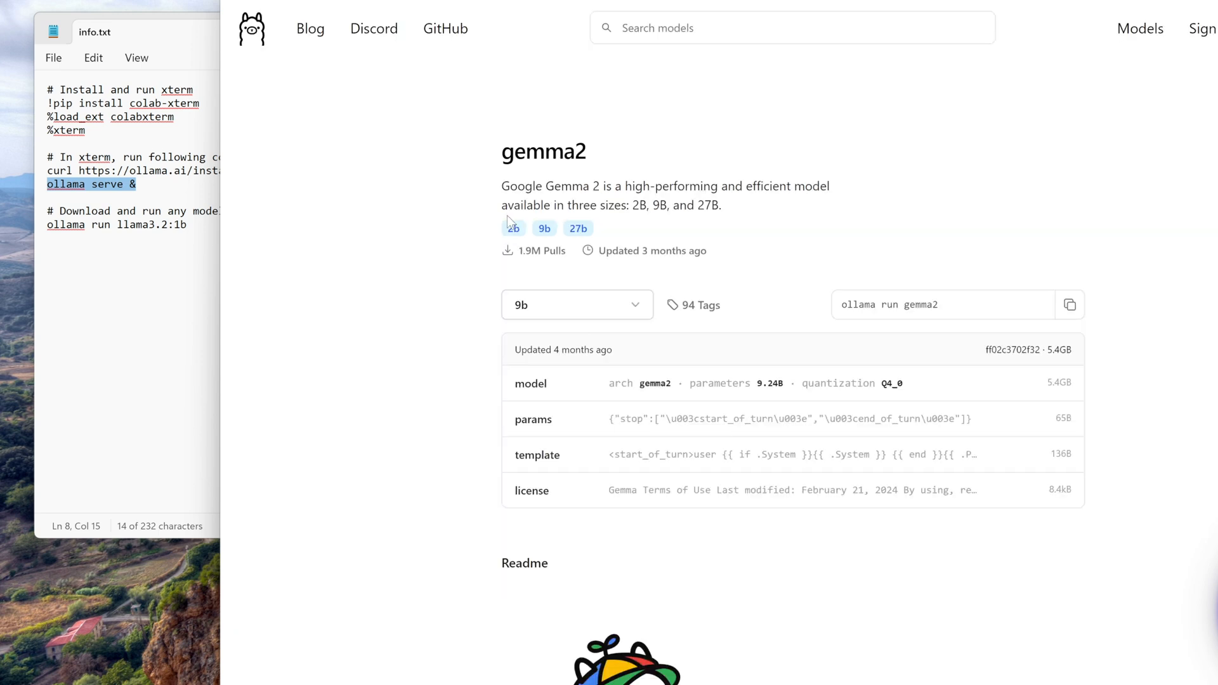
click(514, 227)
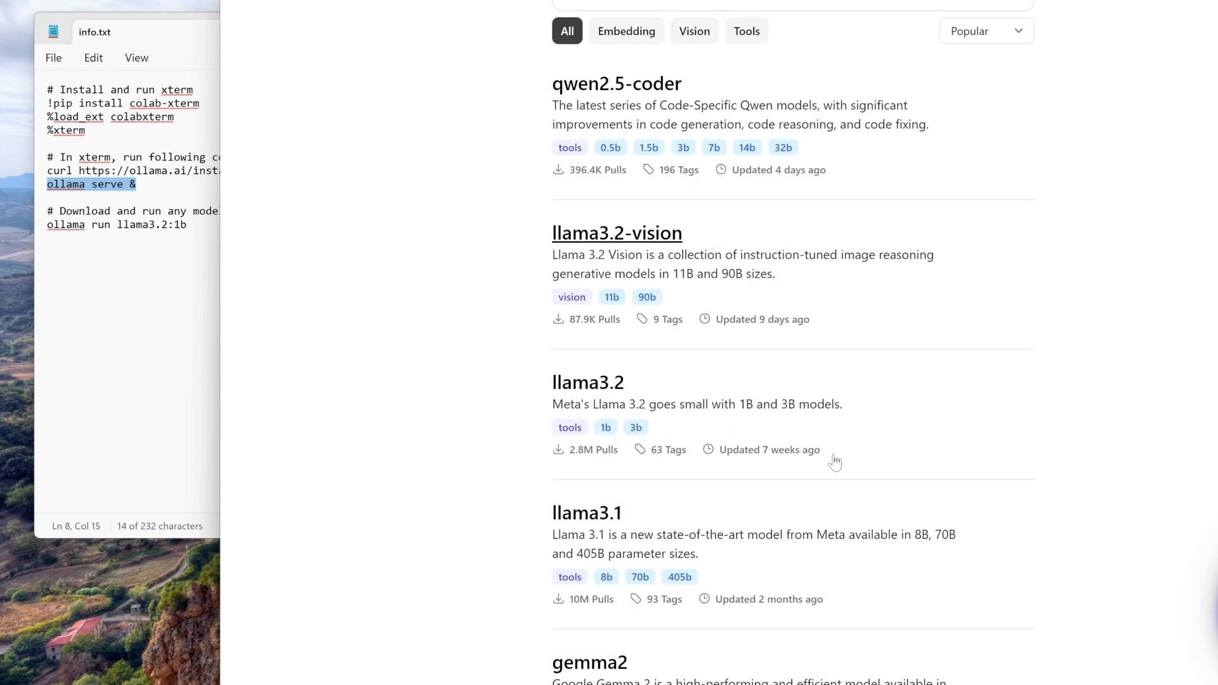
click(588, 382)
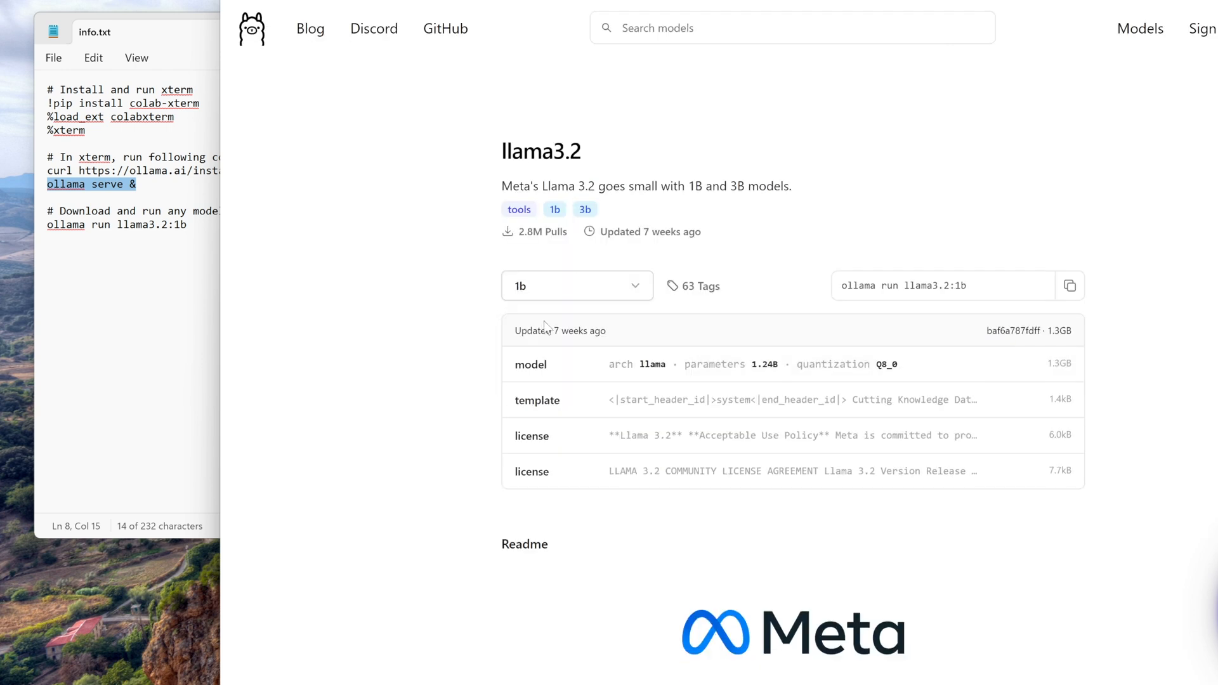
mouse_move(1072, 288)
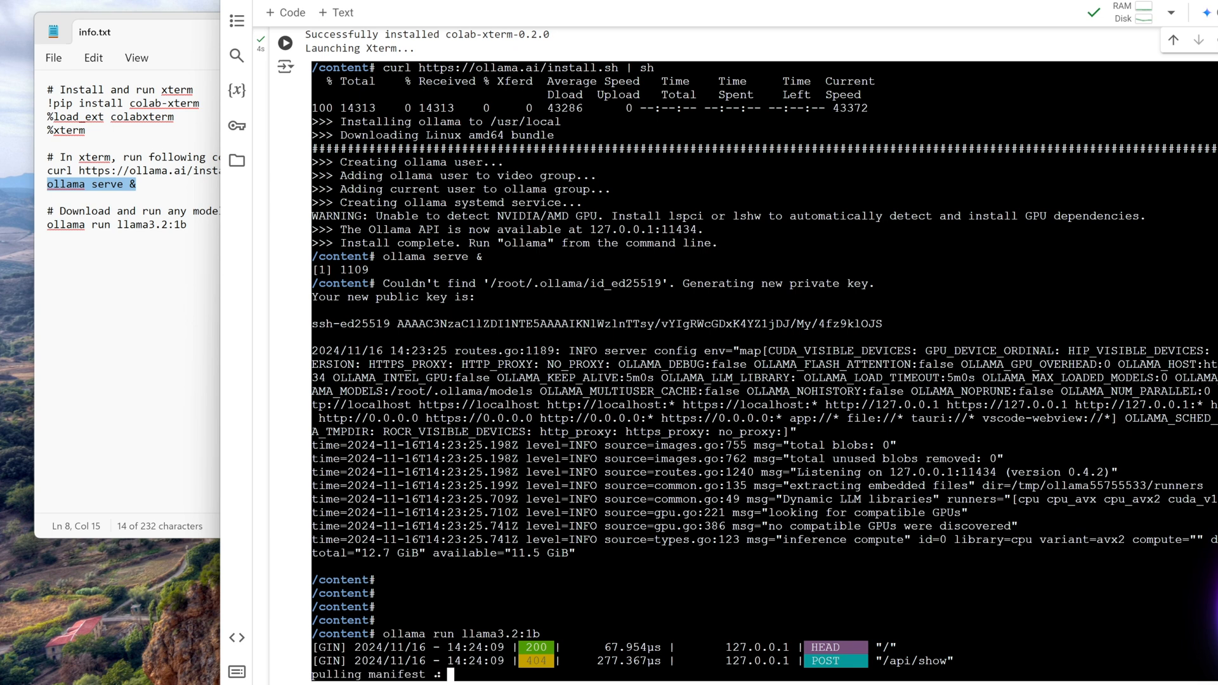
- Scroll the terminal to follow the llama3.2:1b model download until it succeeds
scroll(down, 3)
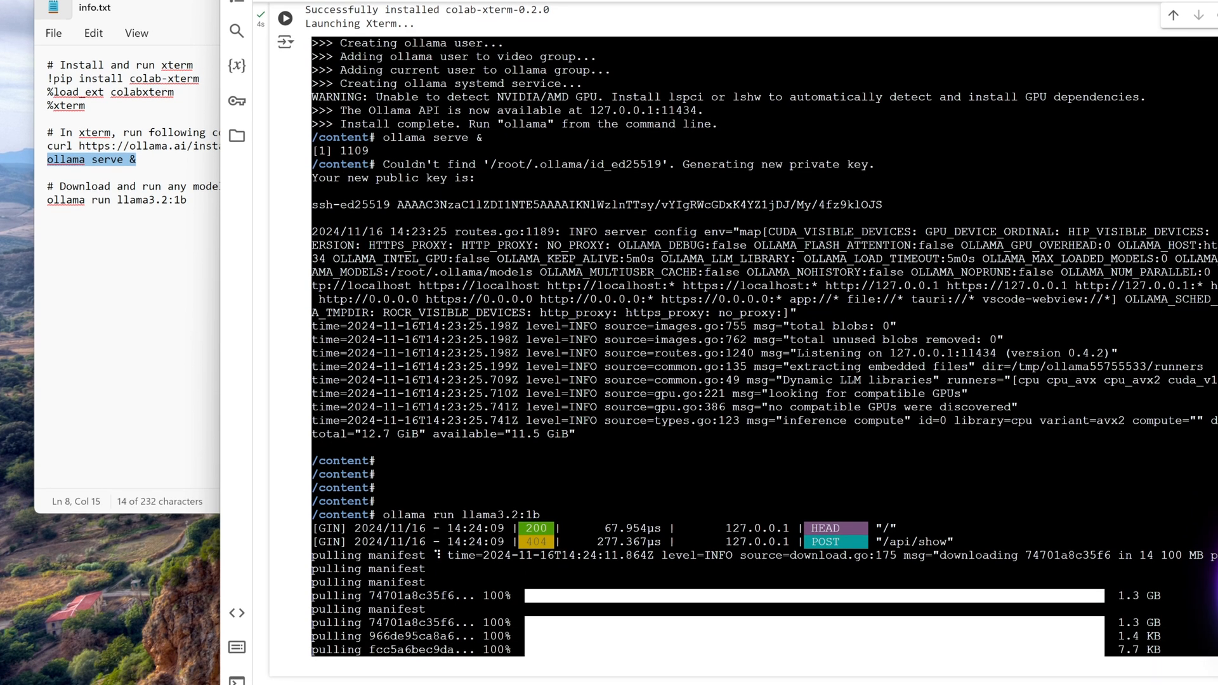
scroll(down, 3)
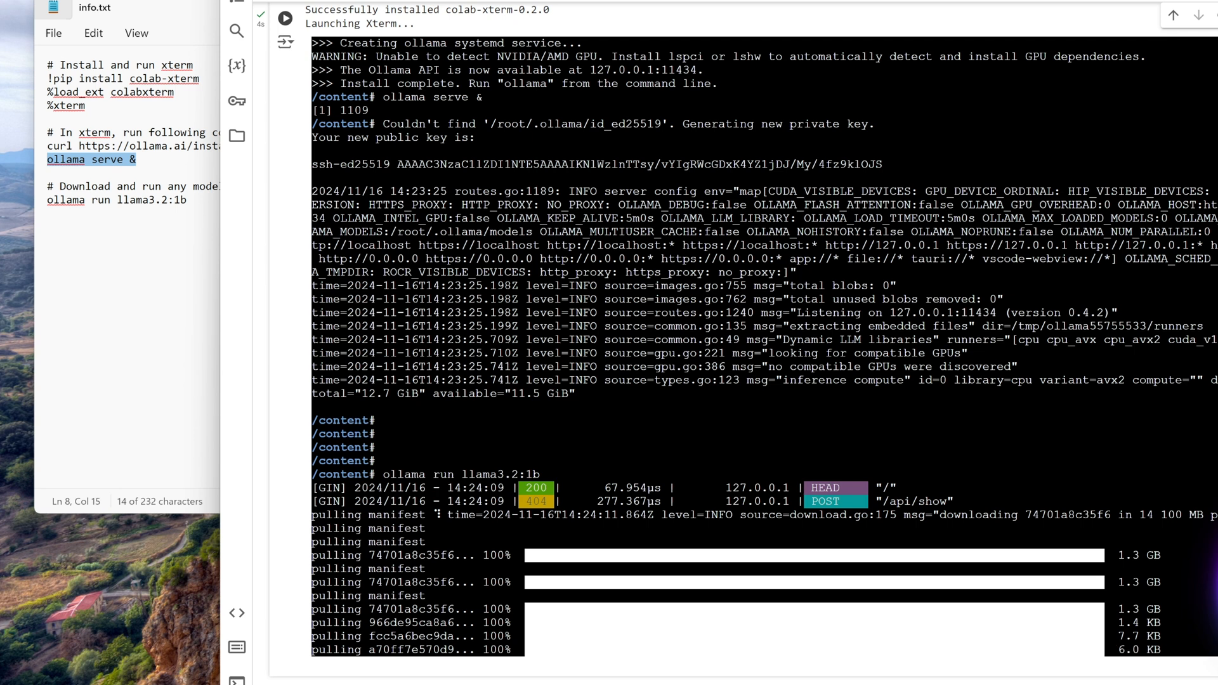
scroll(down, 3)
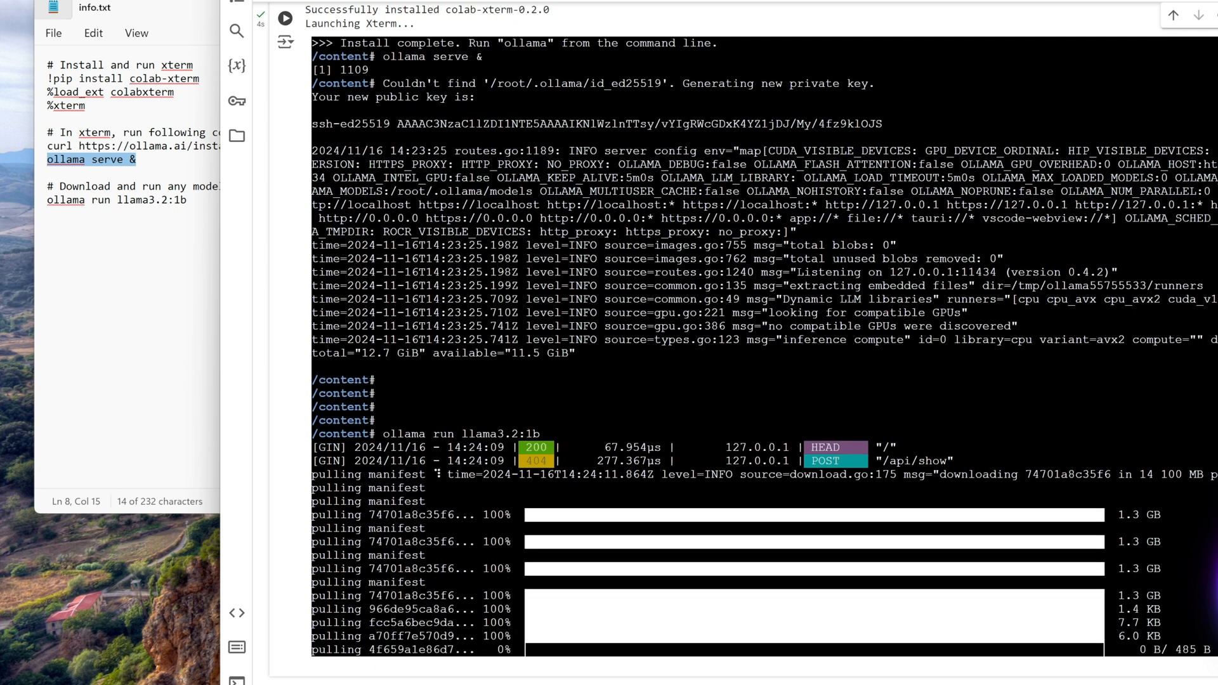
scroll(down, 3)
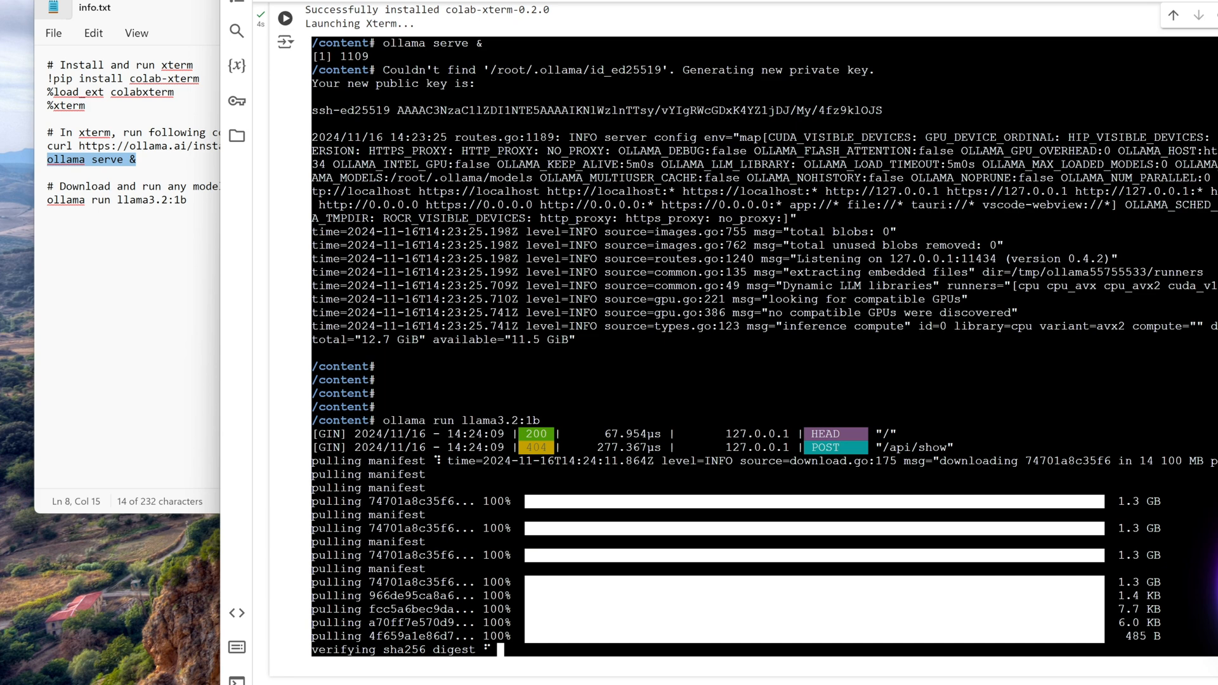
scroll(down, 3)
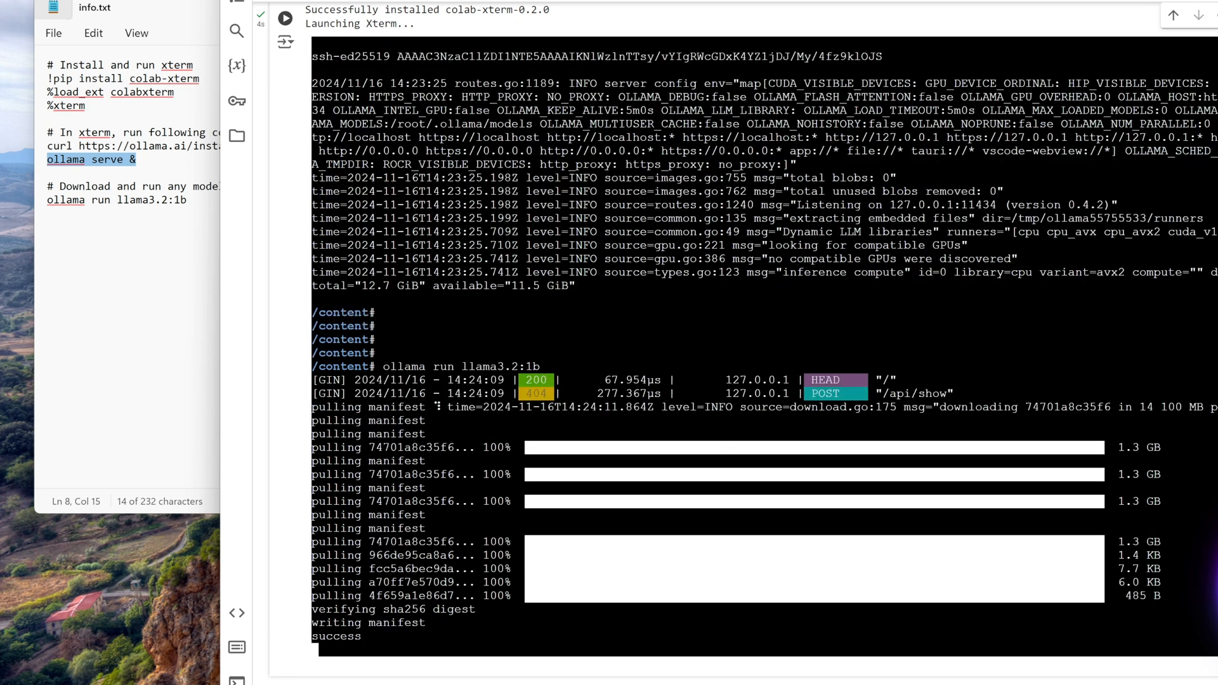
scroll(down, 3)
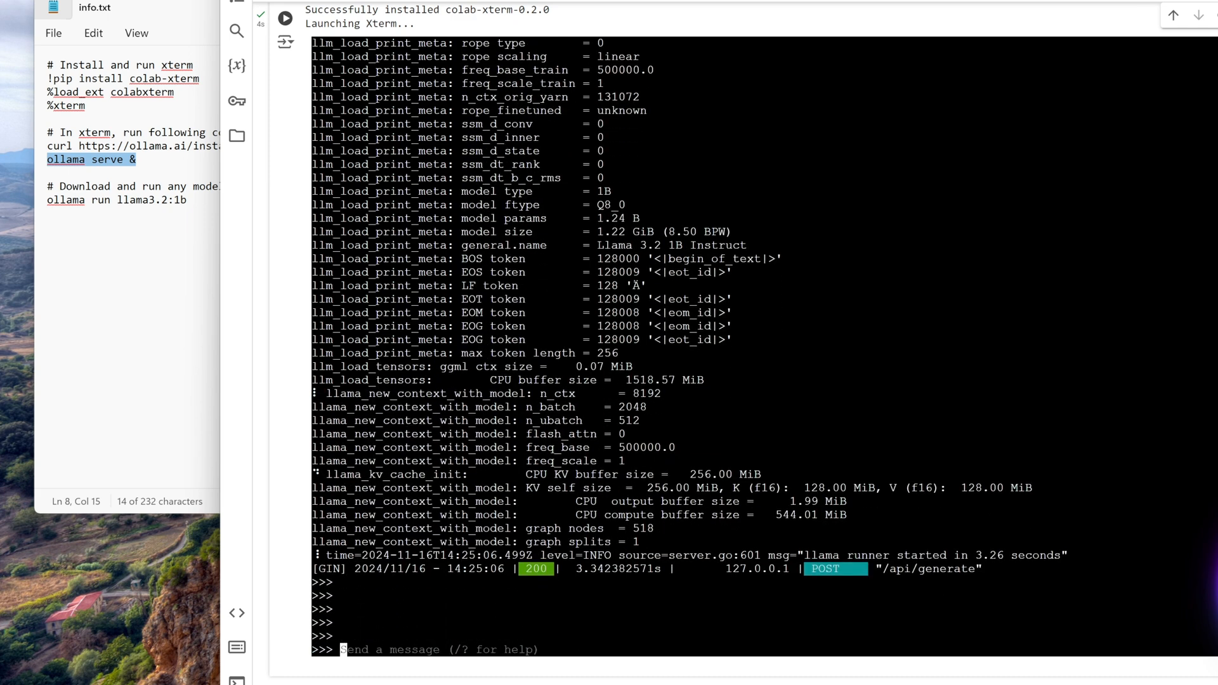
- Send 'hello' to the model at the >>> prompt, then begin asking for a joke
text(h)
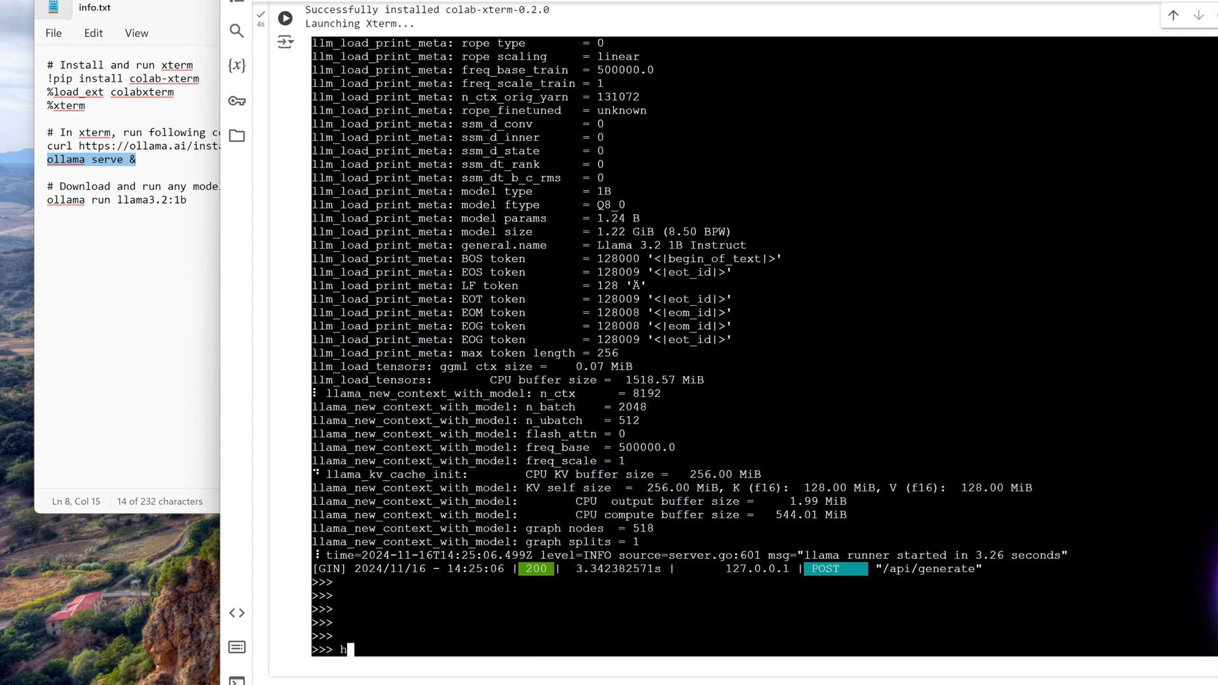
text(ell)
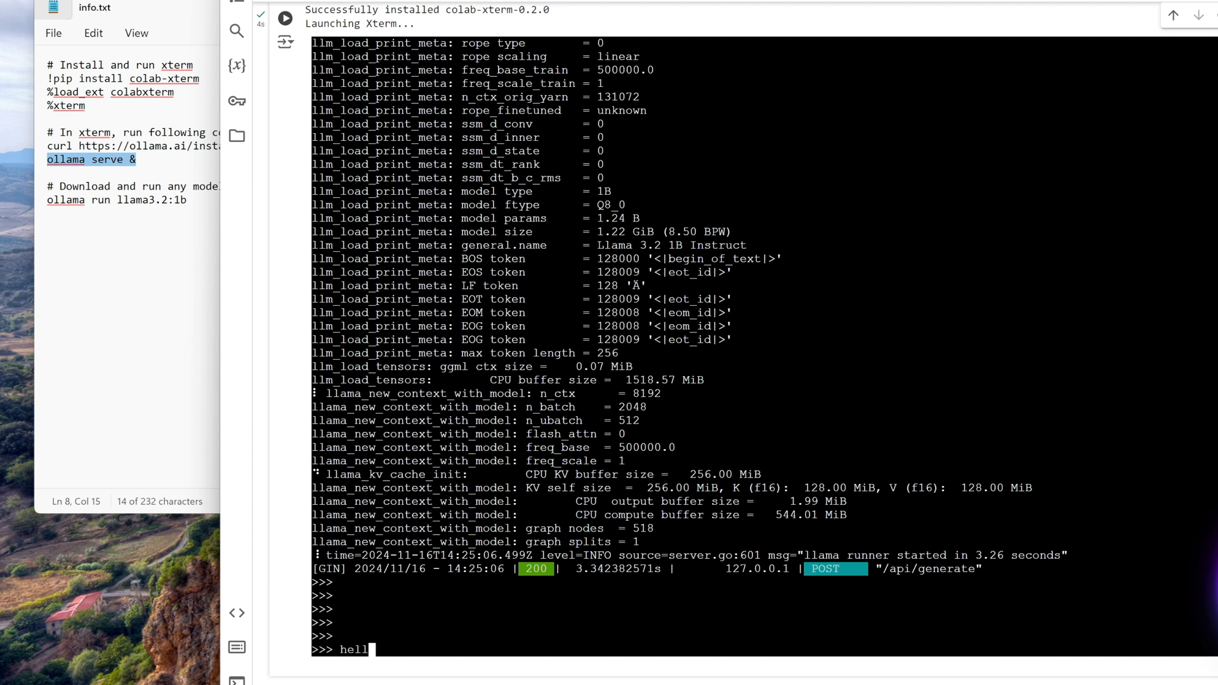
key(Return)
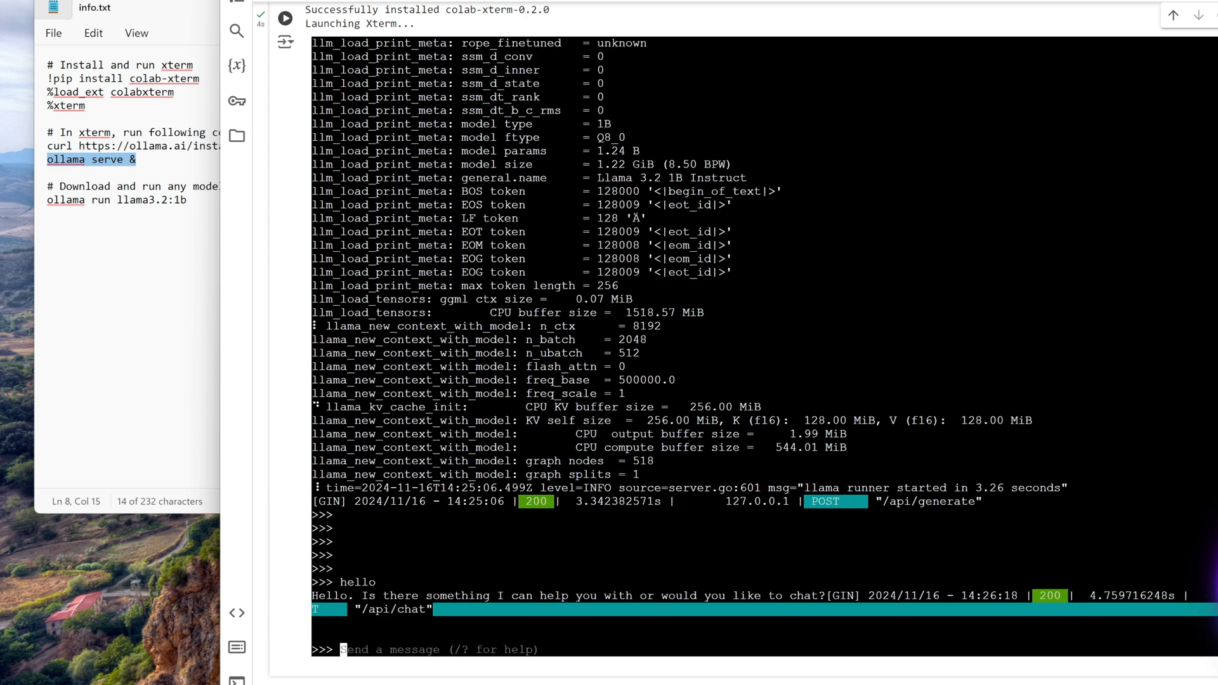
text(te)
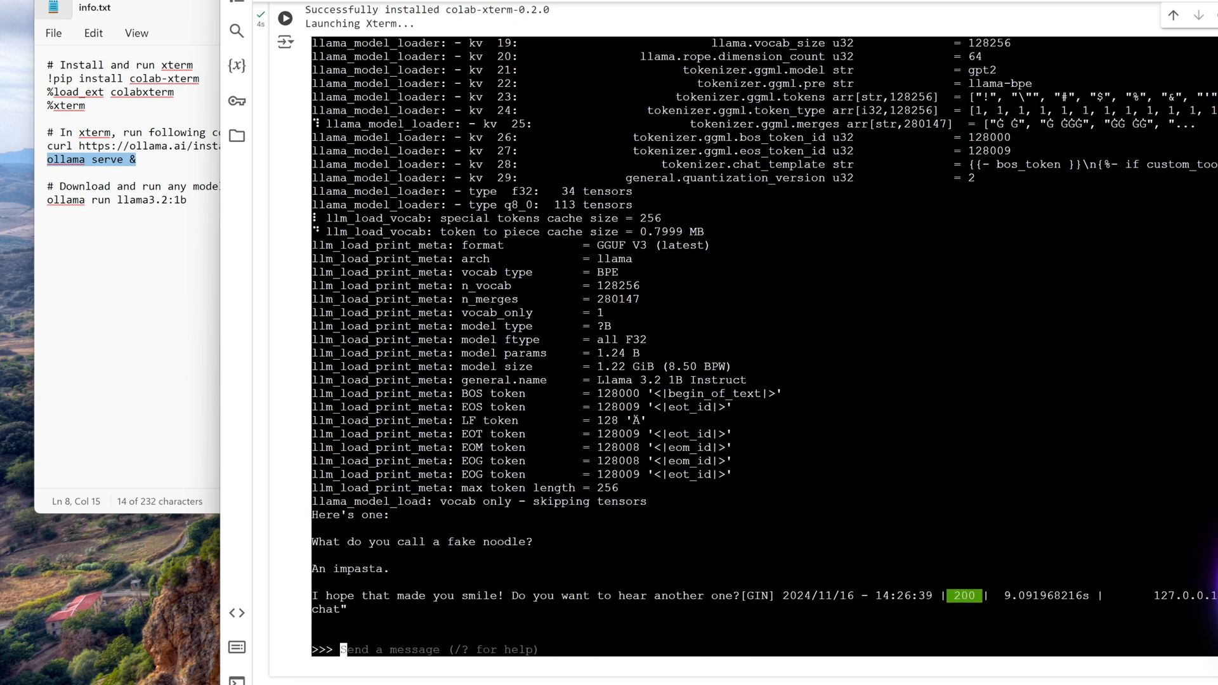
- Ask the model 'tell me 12 stages of hero's journey'
text(tell me)
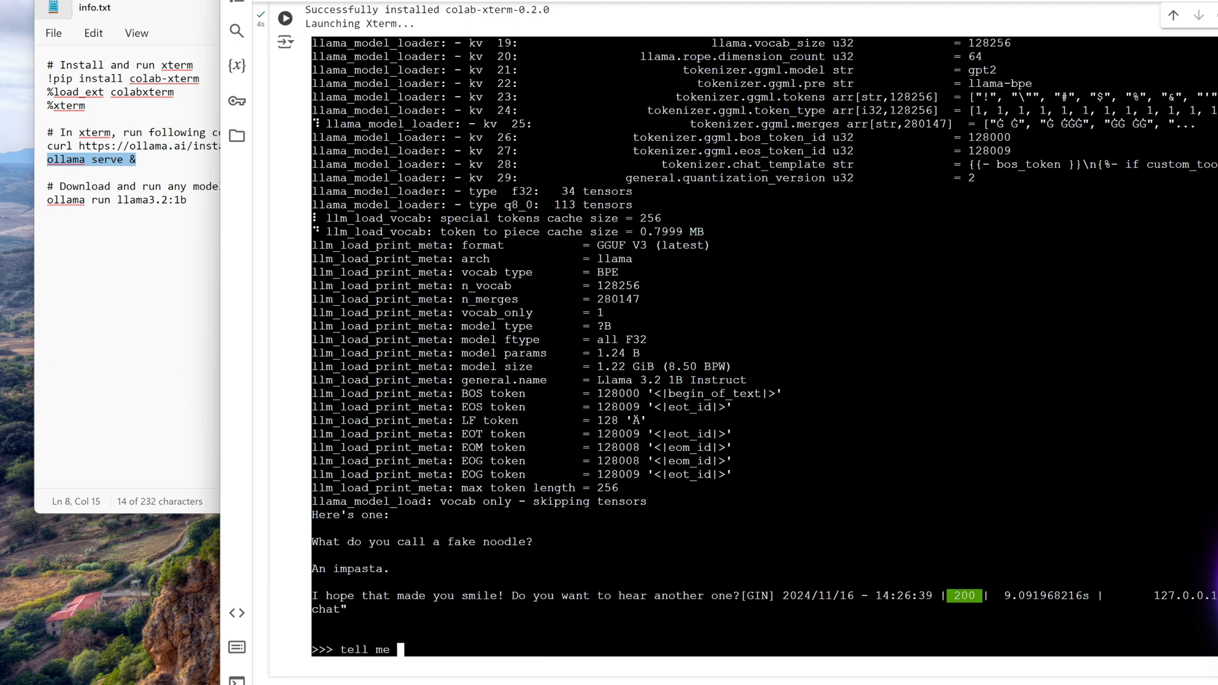
text(12 stages of hero's j)
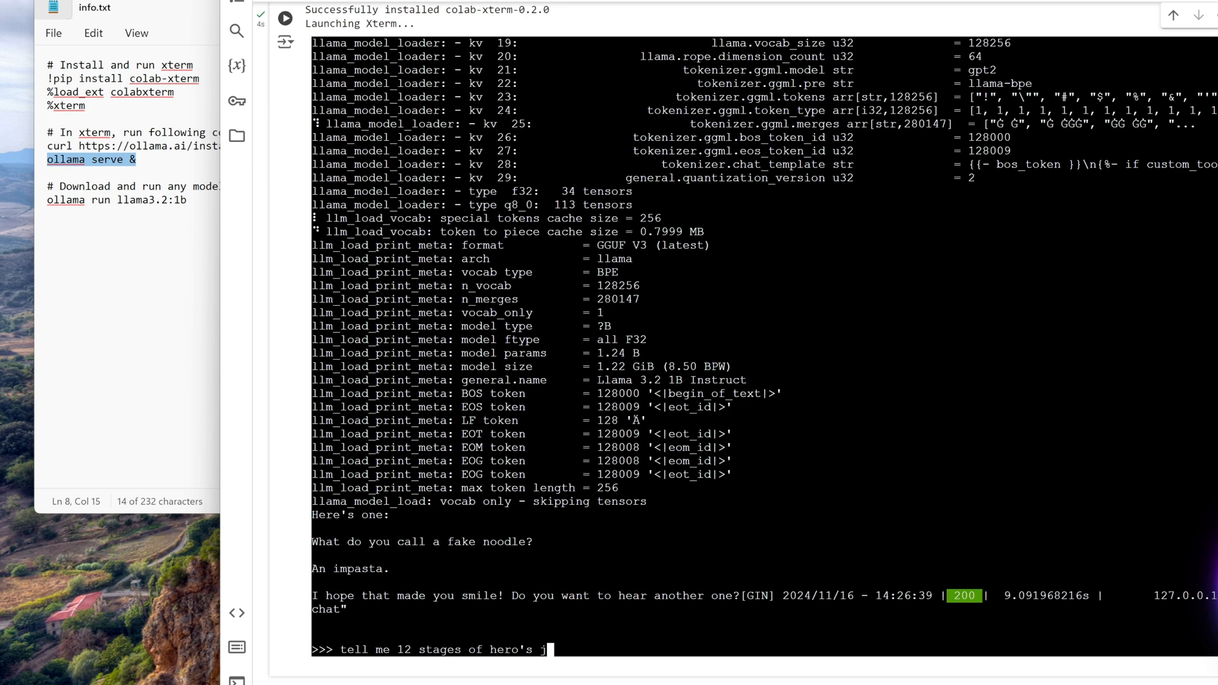
text(ourney)
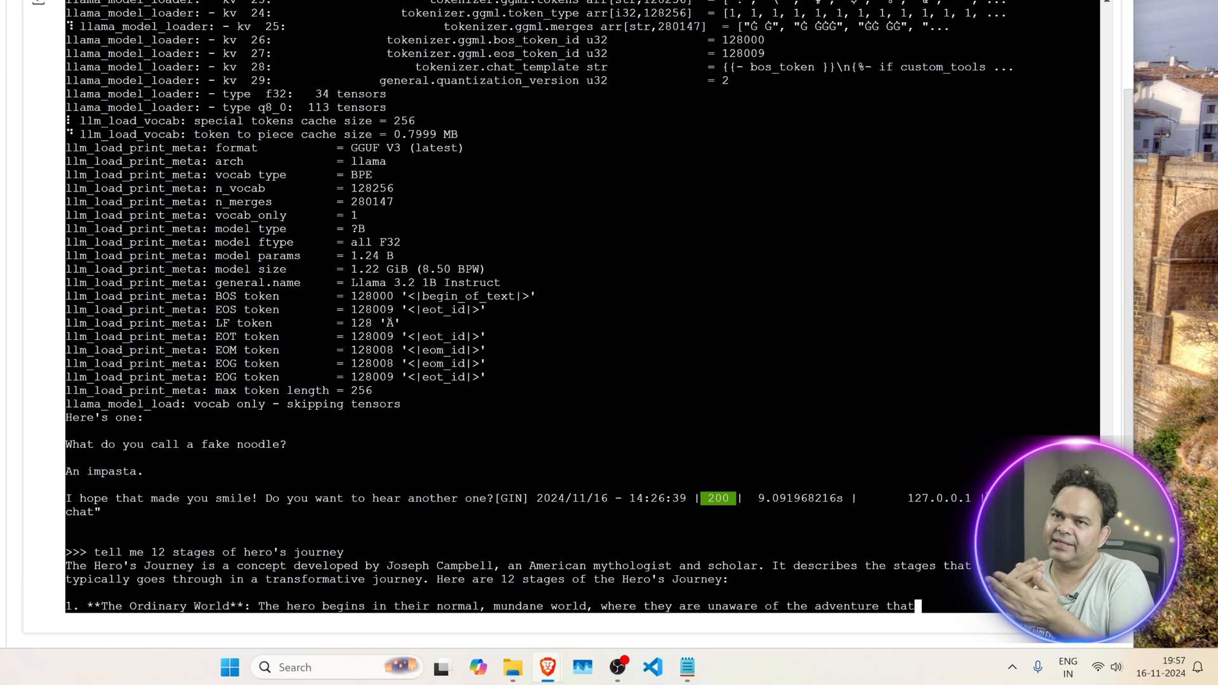
- Scroll the terminal output to read the listed hero's journey stages
scroll(down, 3)
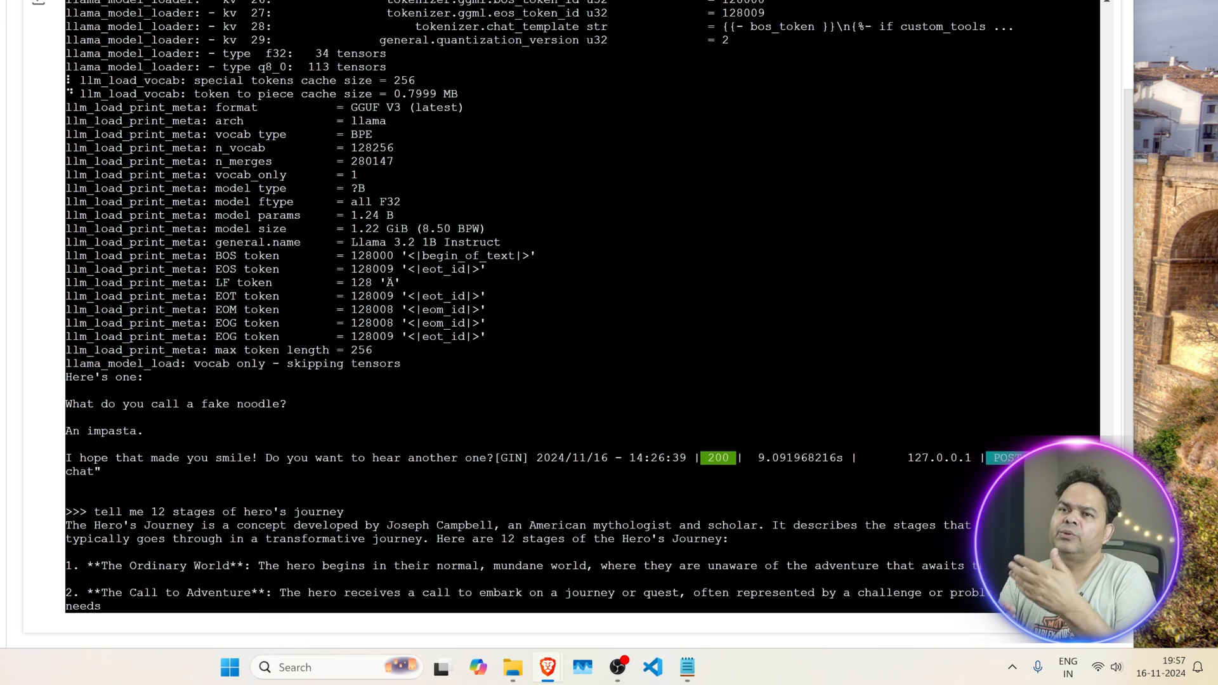
scroll(down, 3)
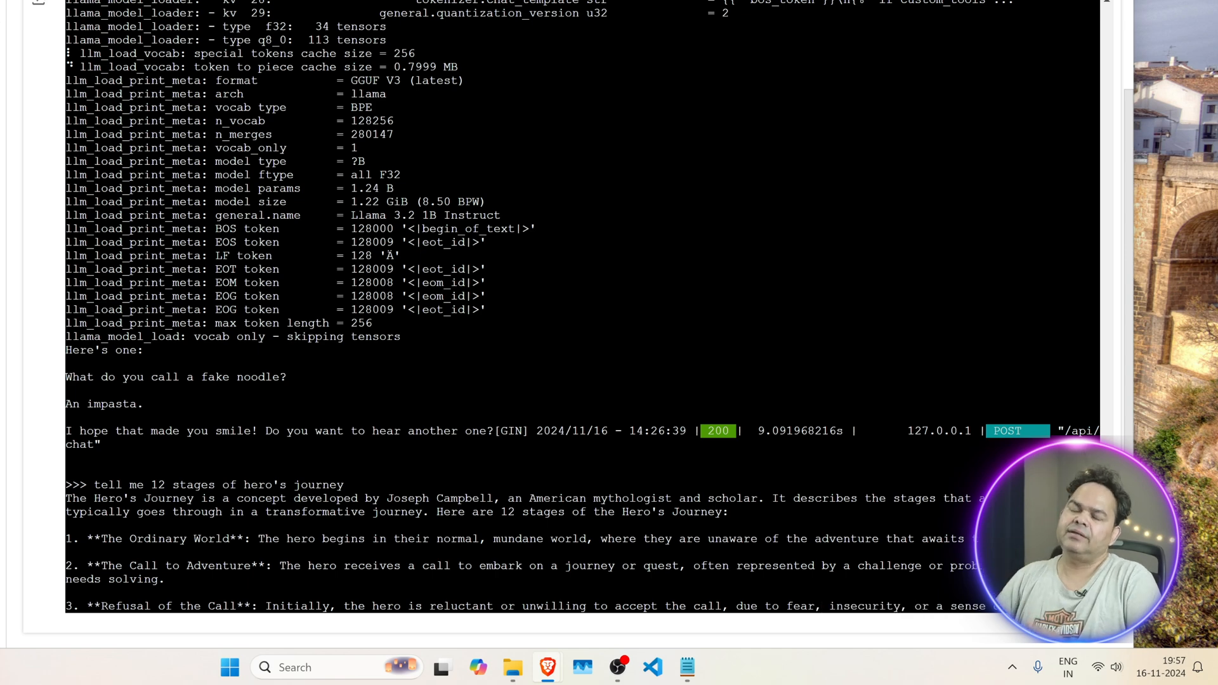
scroll(down, 3)
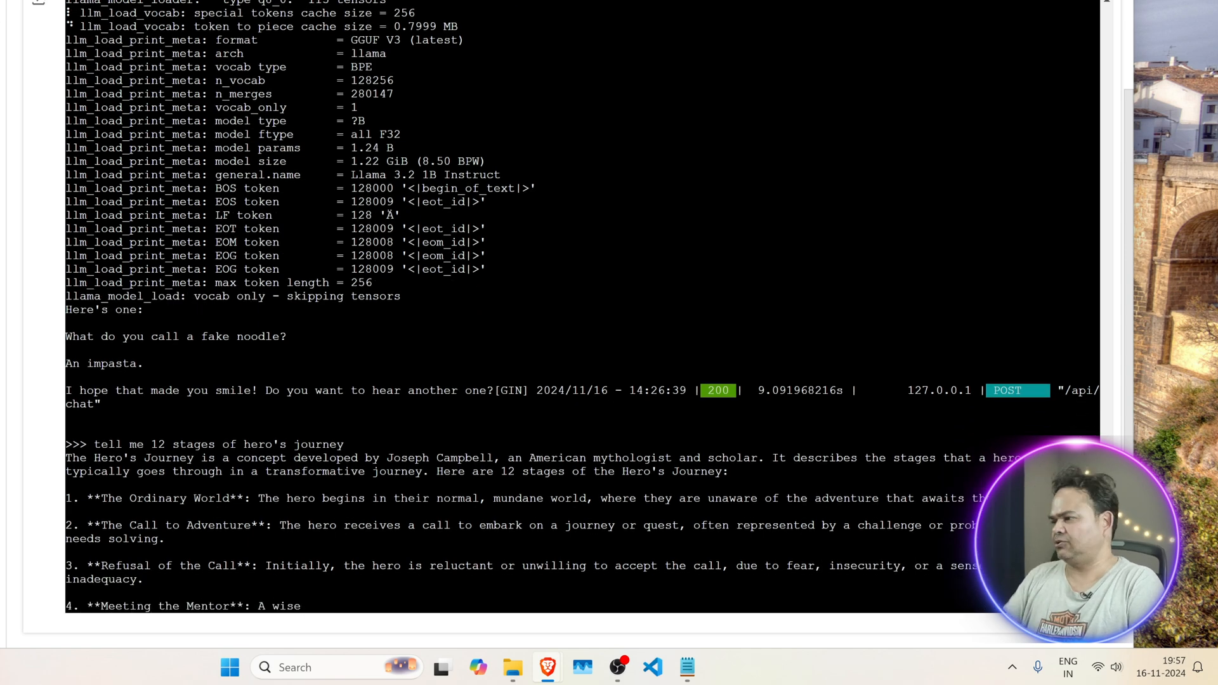